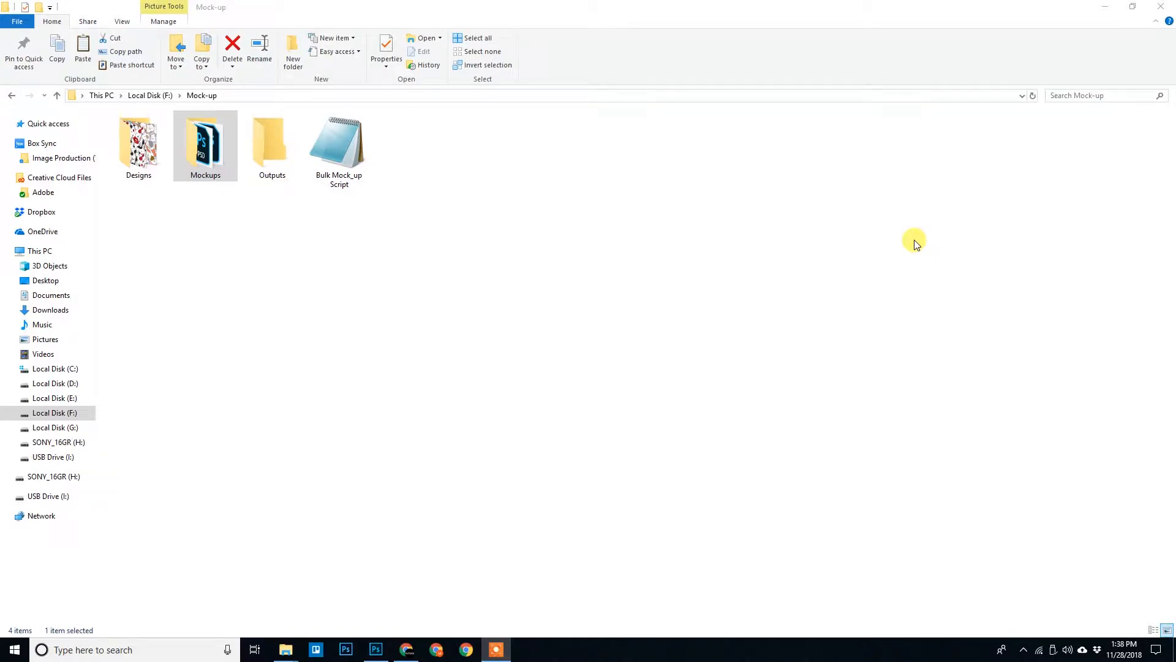
{"action": "mouse_move", "coordinate": [424, 382]}
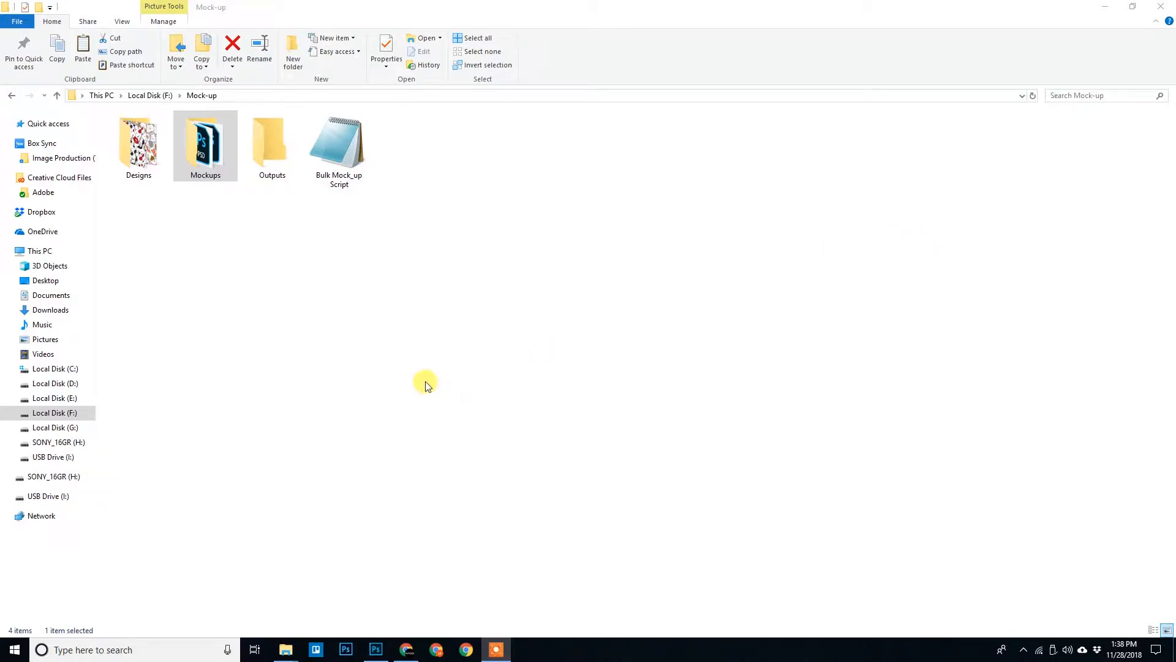
Browse the Mockups folder's ten mockup files and preview the 20 Hilltop photo.
{"action": "double_click", "coordinate": [204, 139]}
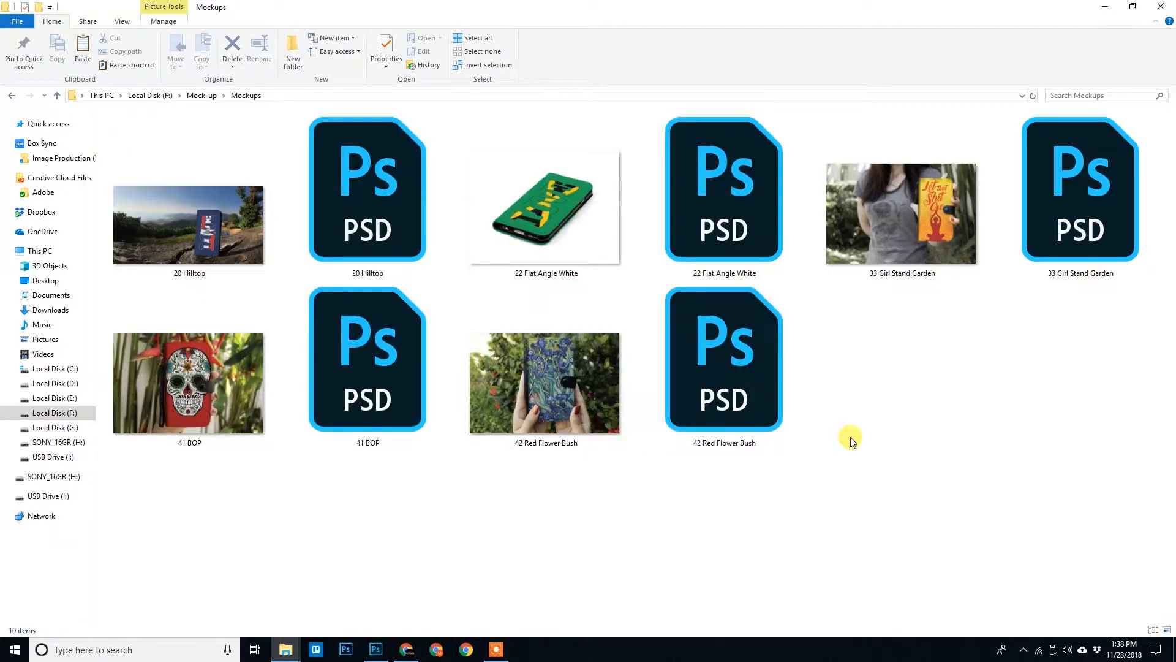
{"action": "mouse_move", "coordinate": [691, 401]}
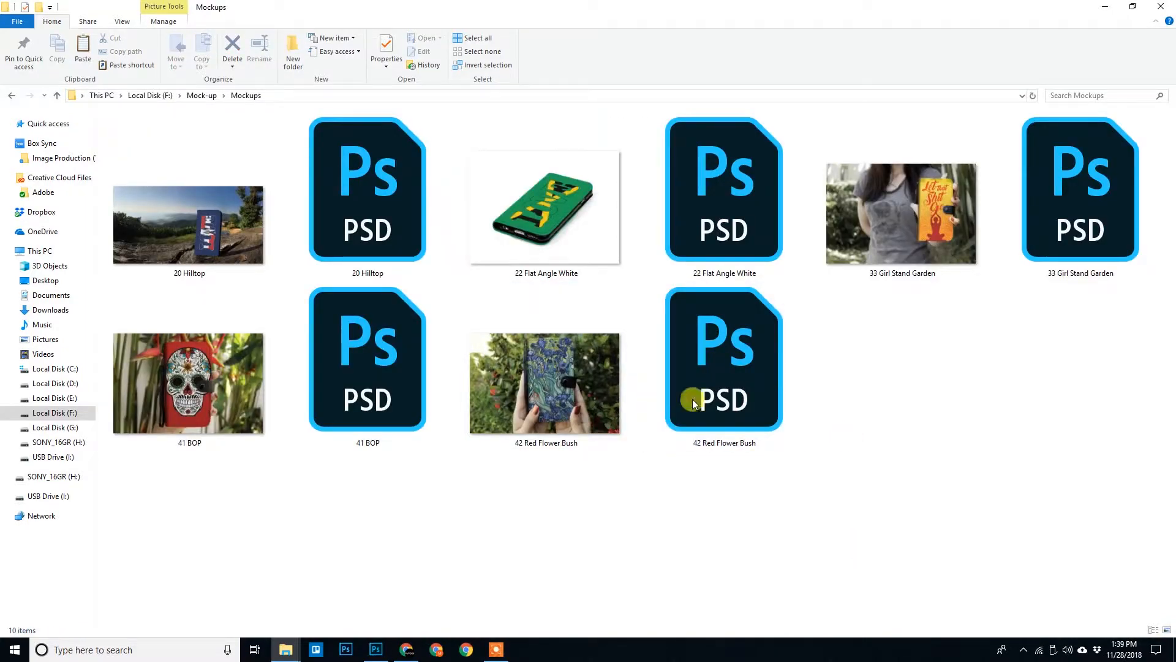
{"action": "mouse_move", "coordinate": [333, 501]}
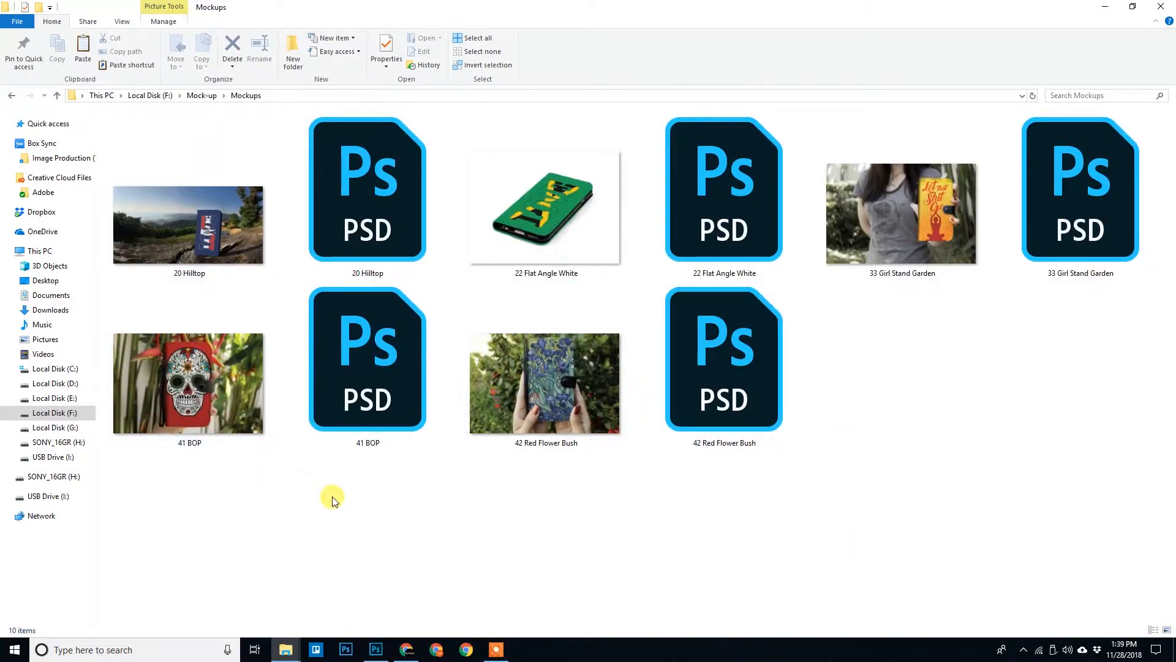
{"action": "mouse_move", "coordinate": [975, 573]}
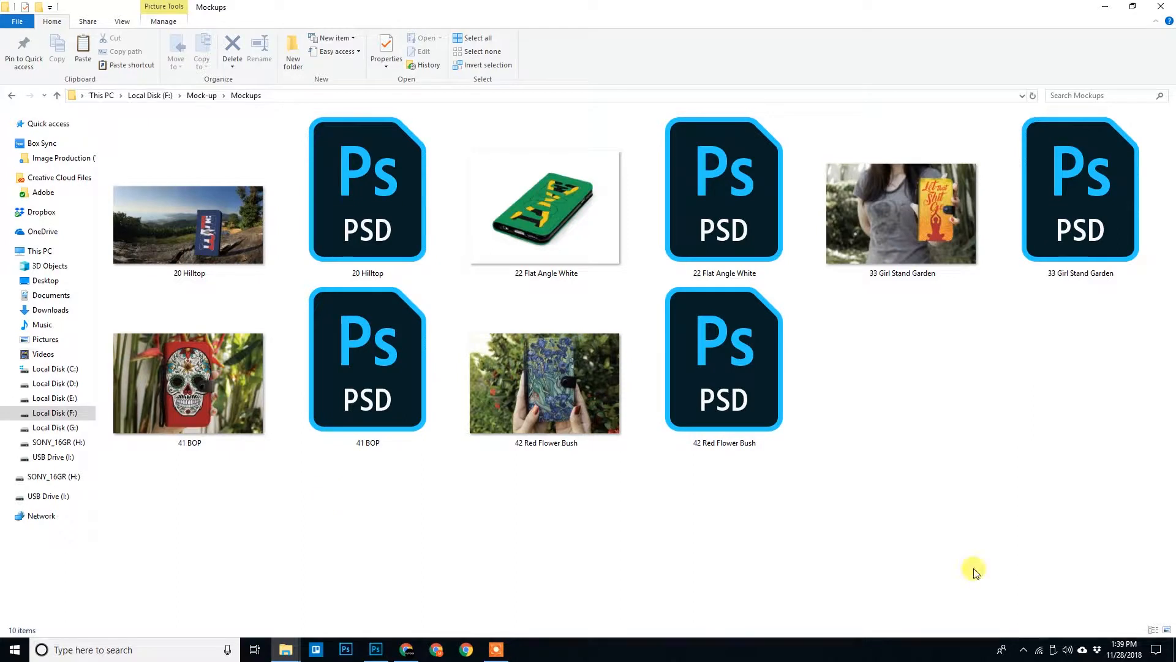
{"action": "mouse_move", "coordinate": [936, 499]}
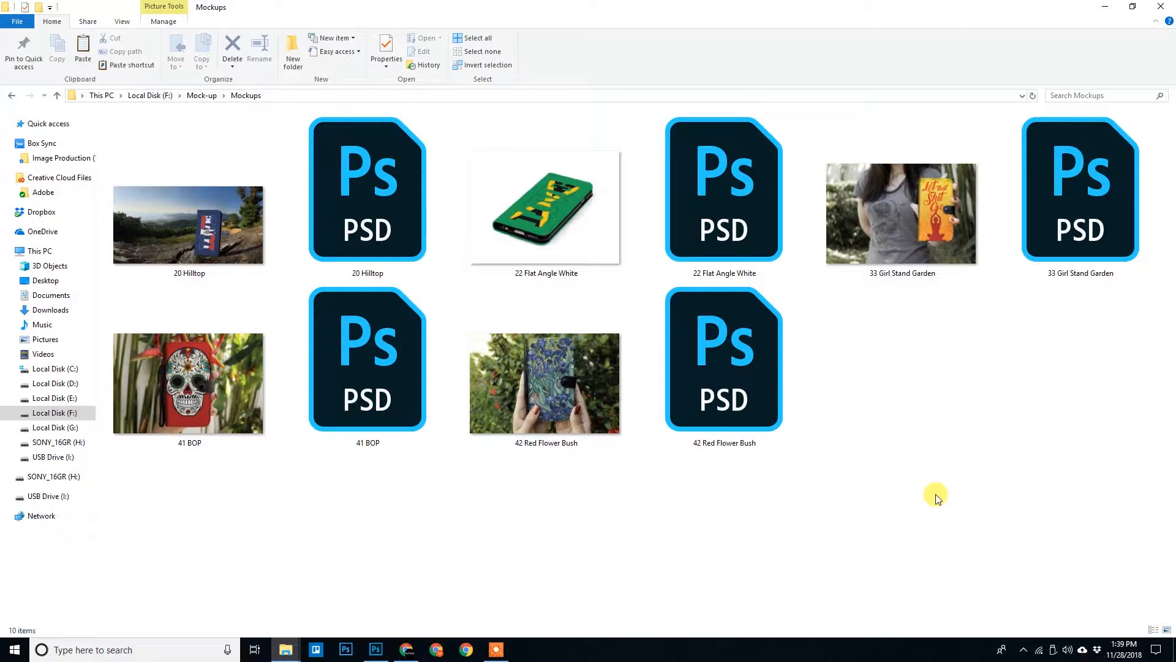
{"action": "mouse_move", "coordinate": [382, 477]}
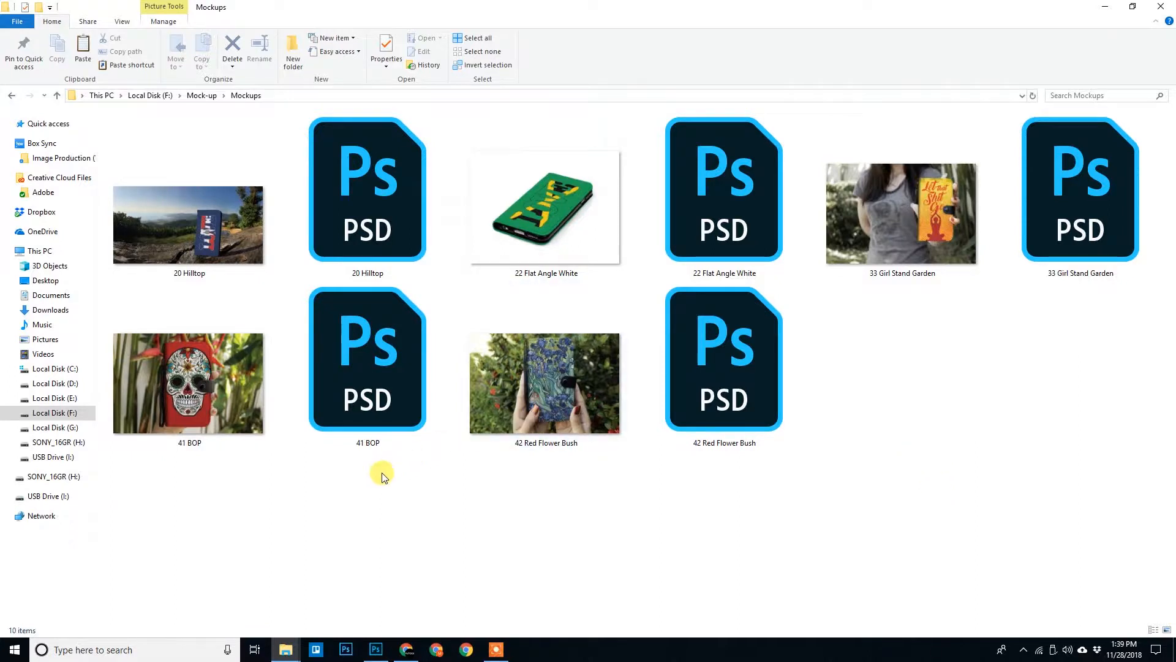
{"action": "mouse_move", "coordinate": [506, 559]}
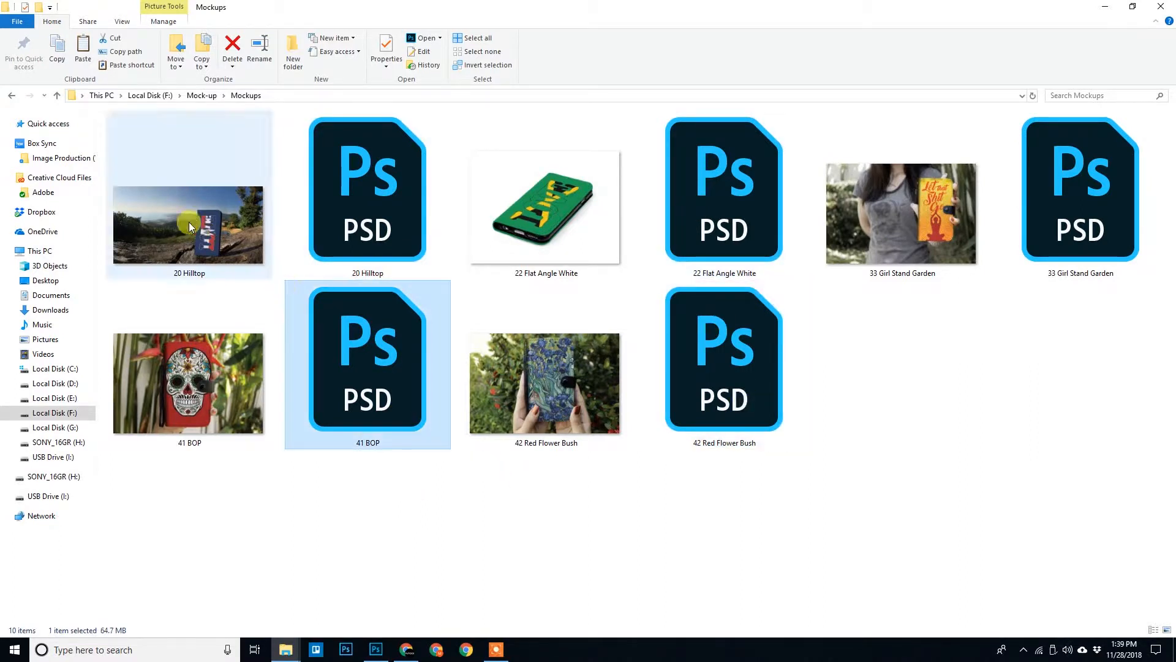
{"action": "left_click", "coordinate": [367, 189]}
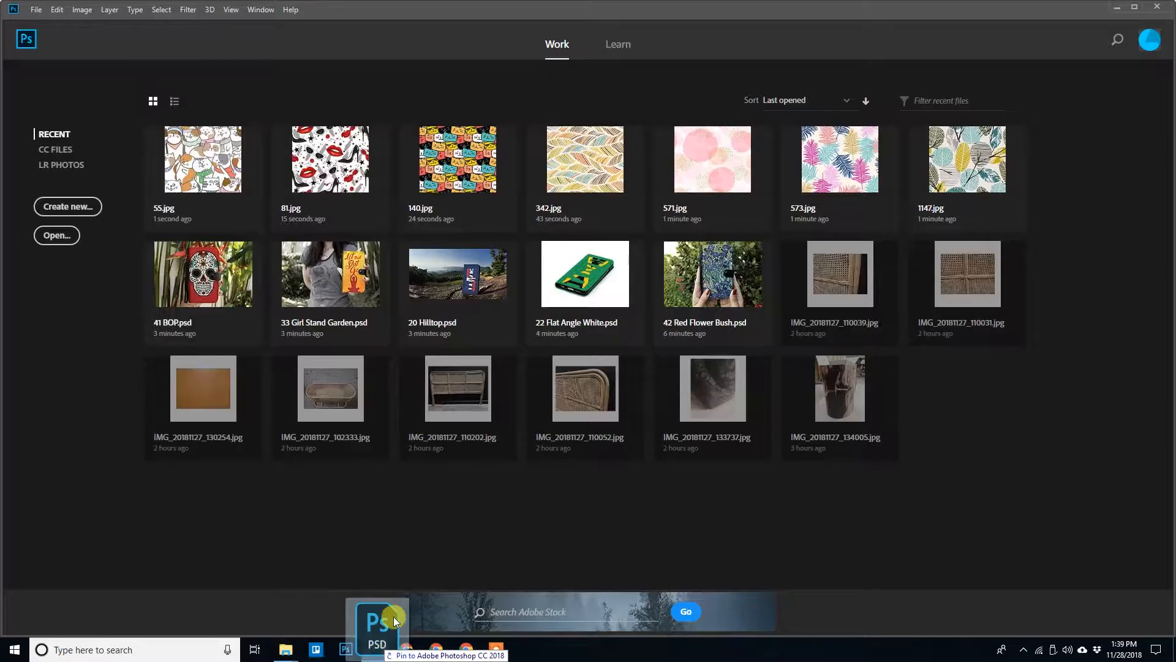
{"action": "double_click", "coordinate": [458, 274]}
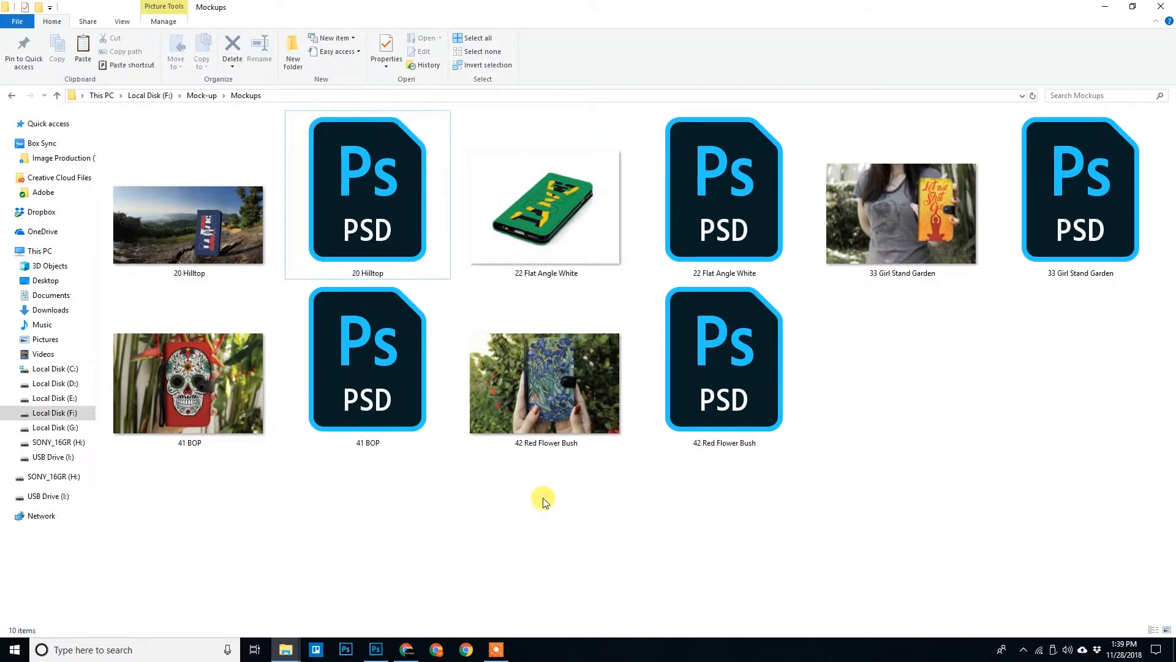
{"action": "mouse_move", "coordinate": [585, 531]}
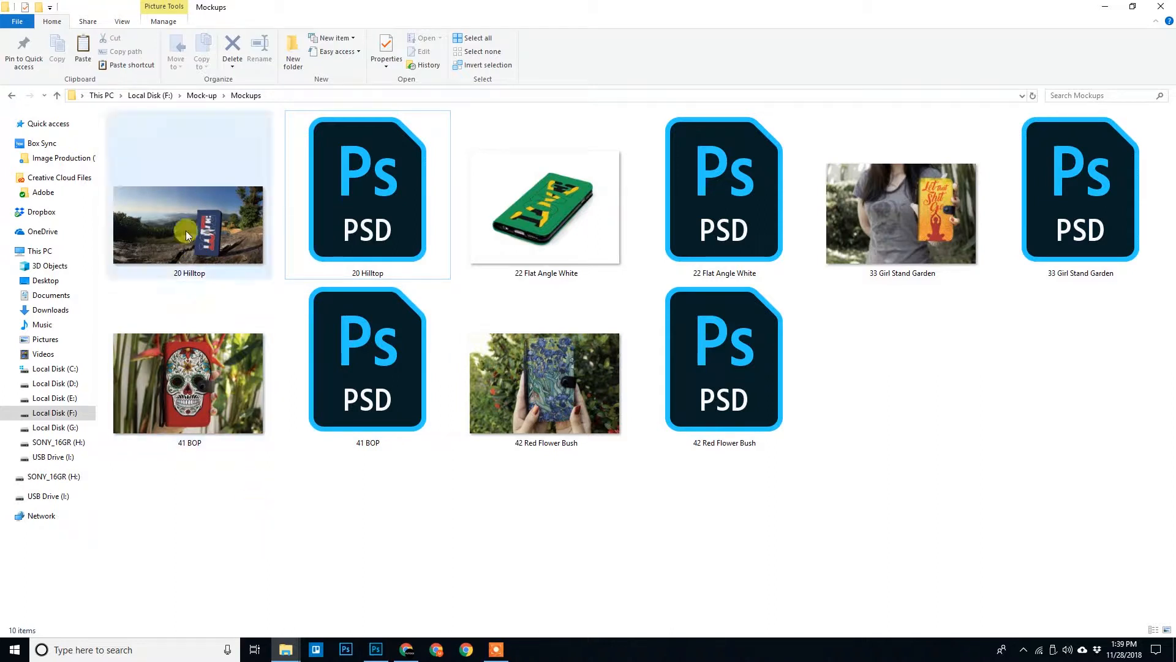
Review the seven designs, sort Mockups files by type, then go up to Mock-up.
{"action": "left_click", "coordinate": [189, 230]}
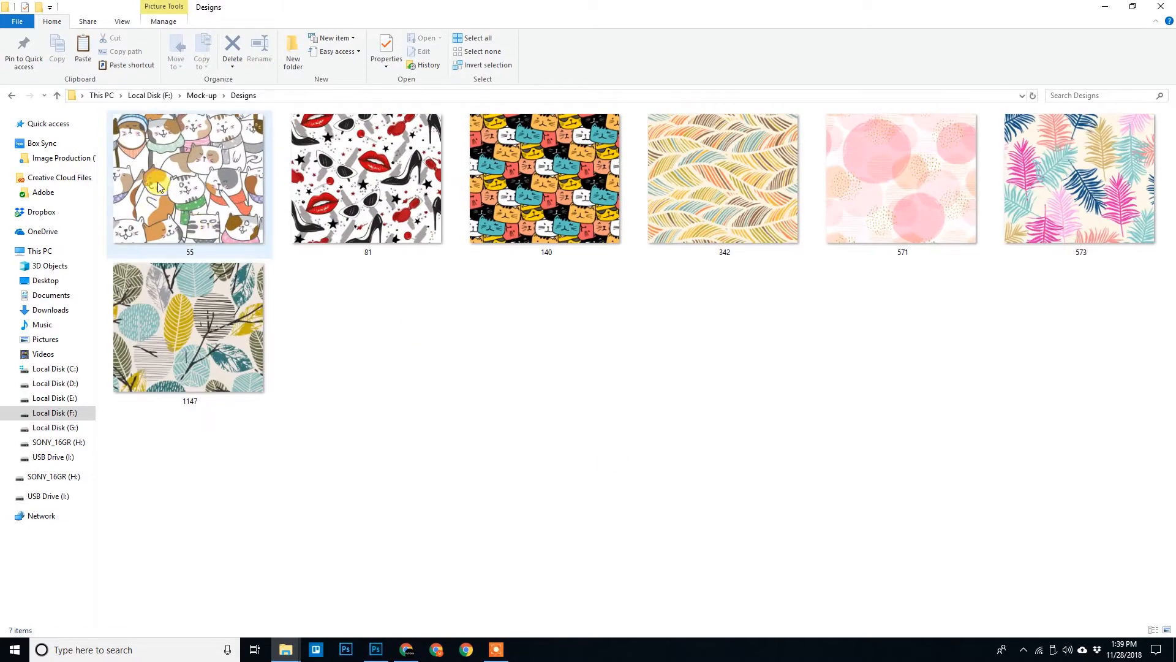
{"action": "left_click", "coordinate": [902, 177]}
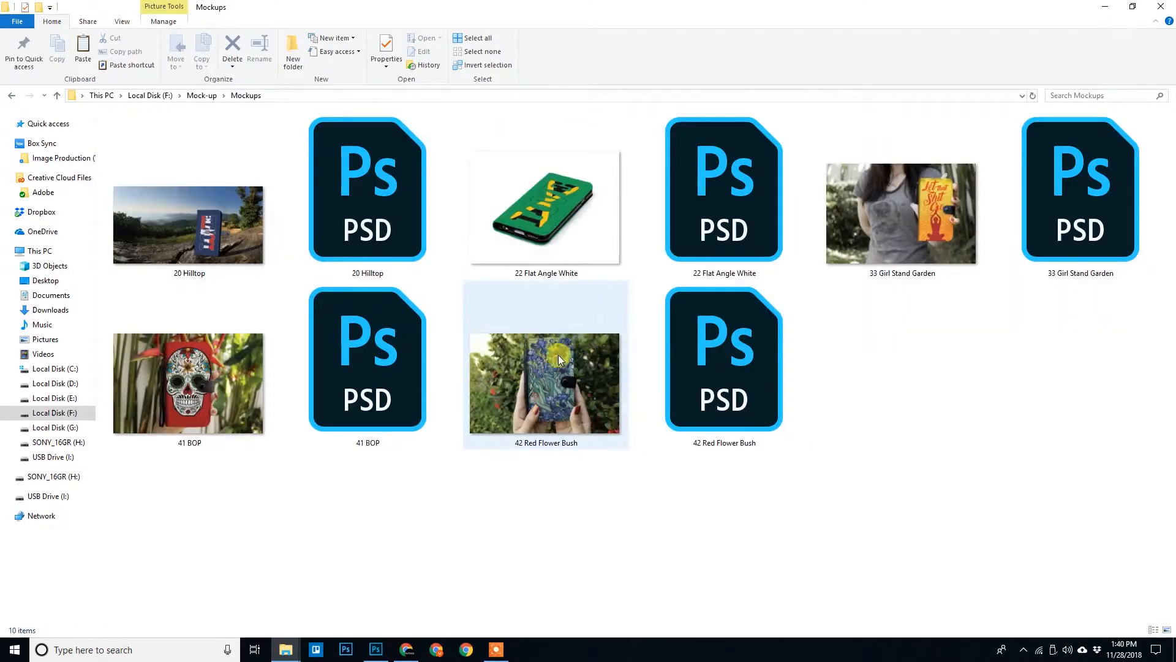
{"action": "left_click", "coordinate": [684, 517]}
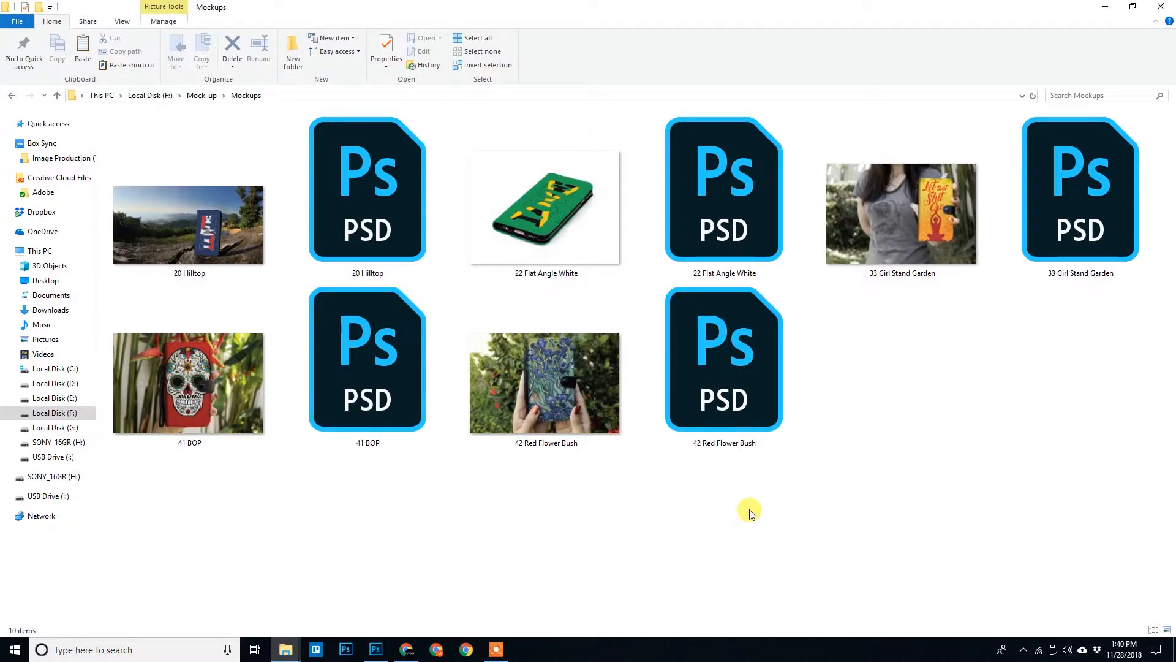
{"action": "right_click", "coordinate": [749, 510]}
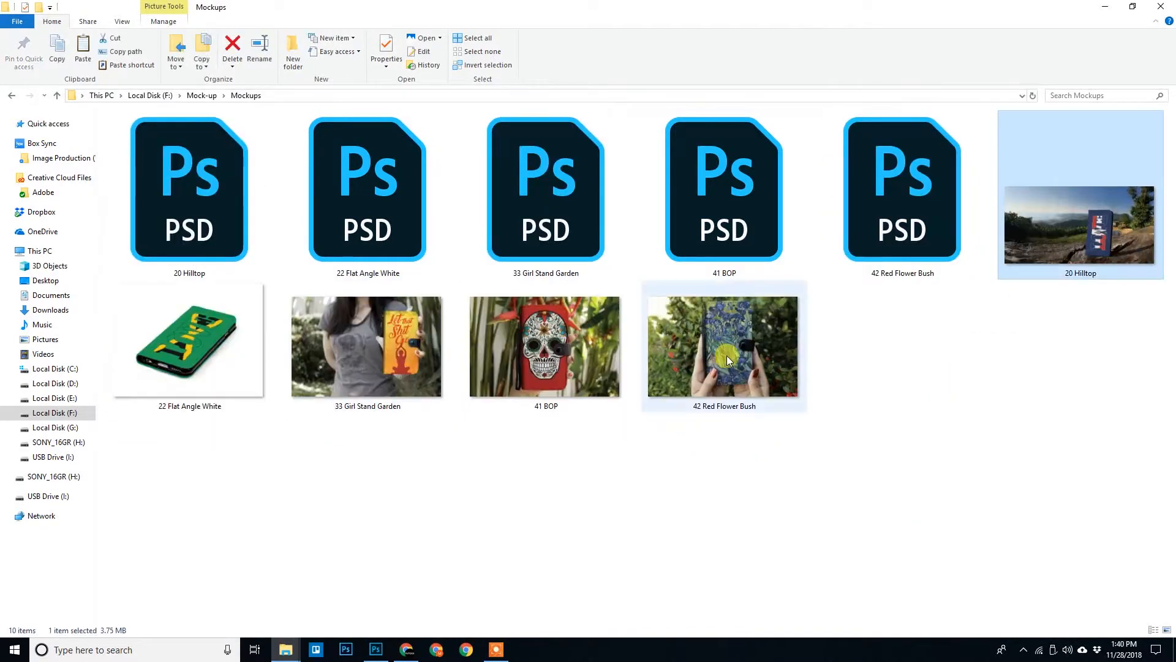
{"action": "left_click", "coordinate": [11, 95]}
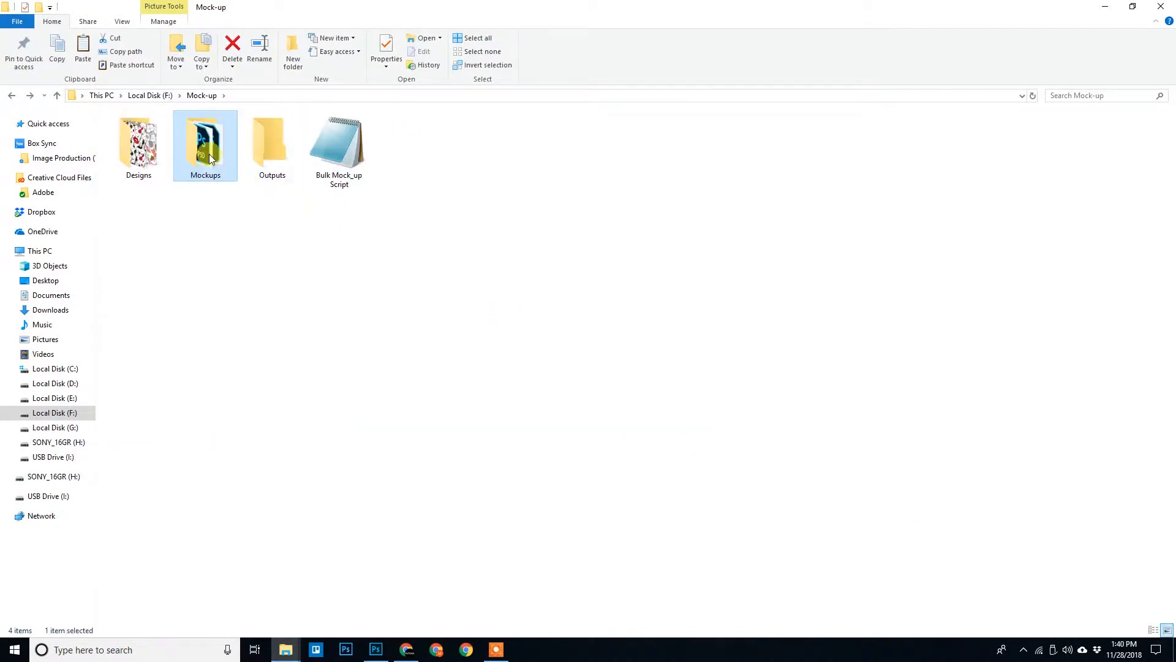
Open 20 Hilltop.psd and inspect the DOUBLE CLICK layer's Multiply 90% blending, cancelling.
{"action": "double_click", "coordinate": [205, 143]}
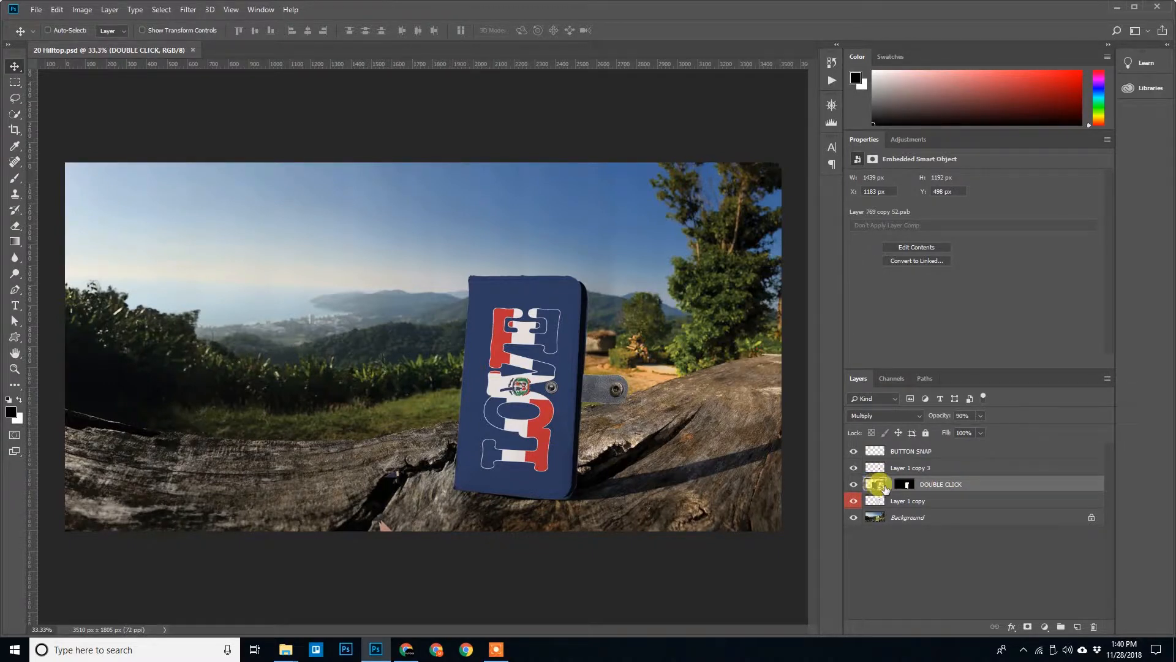
{"action": "mouse_move", "coordinate": [878, 484]}
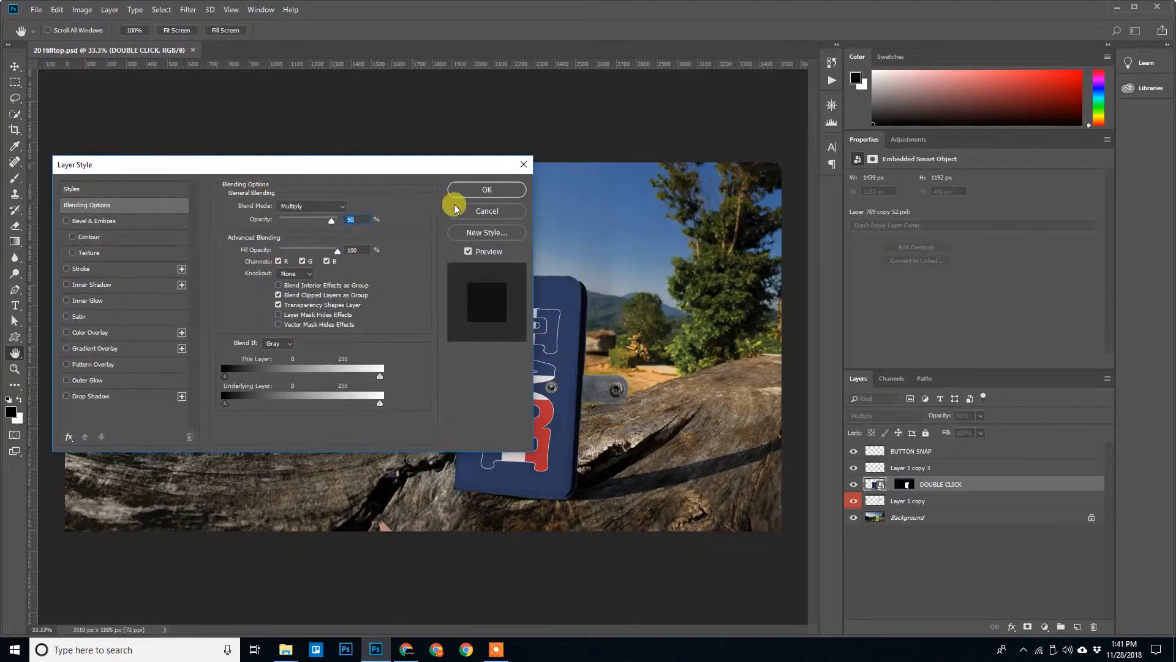
{"action": "left_click", "coordinate": [486, 189]}
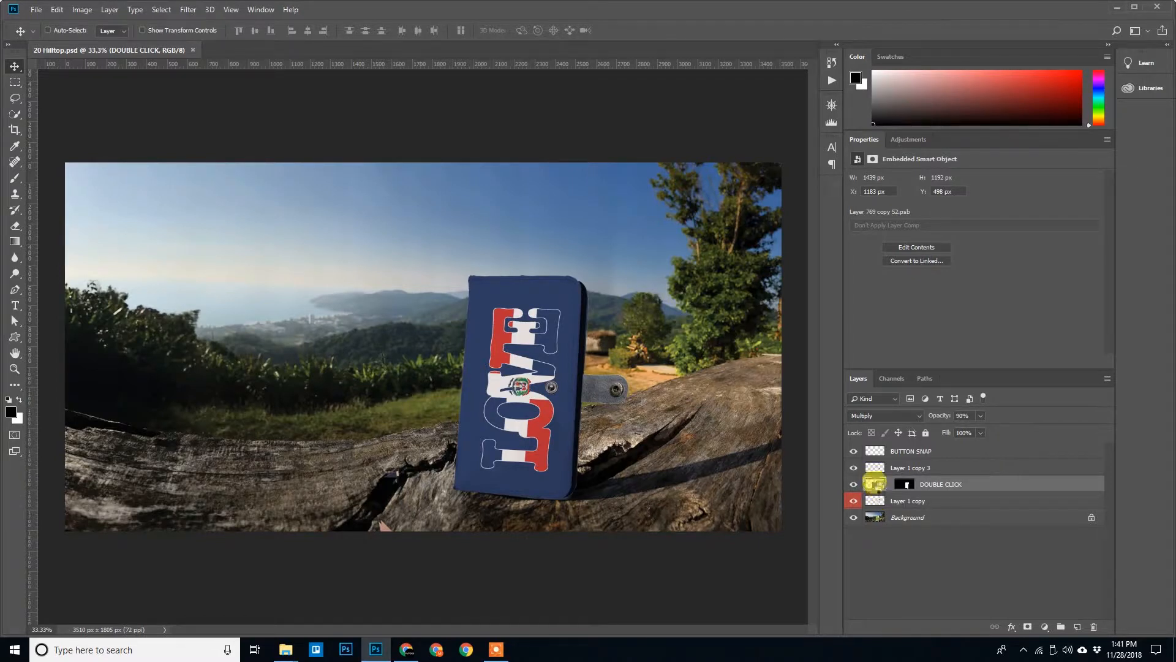
Replace the Hilltop case's smart object contents with cat-face design 140.
{"action": "double_click", "coordinate": [875, 483]}
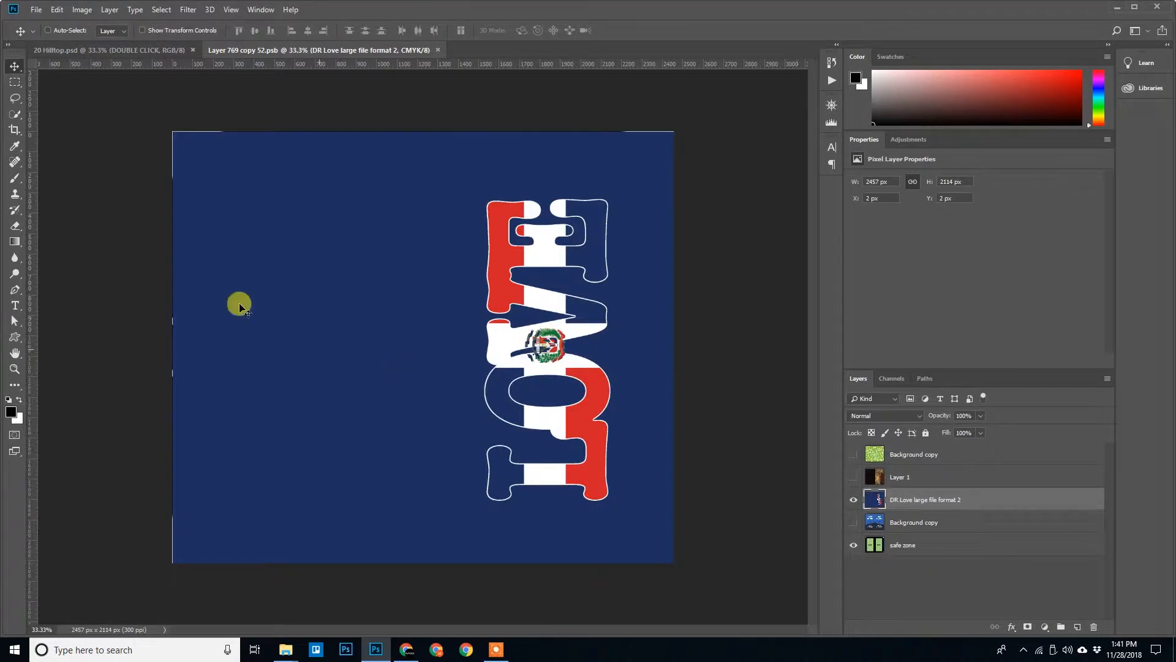
{"action": "mouse_move", "coordinate": [280, 591]}
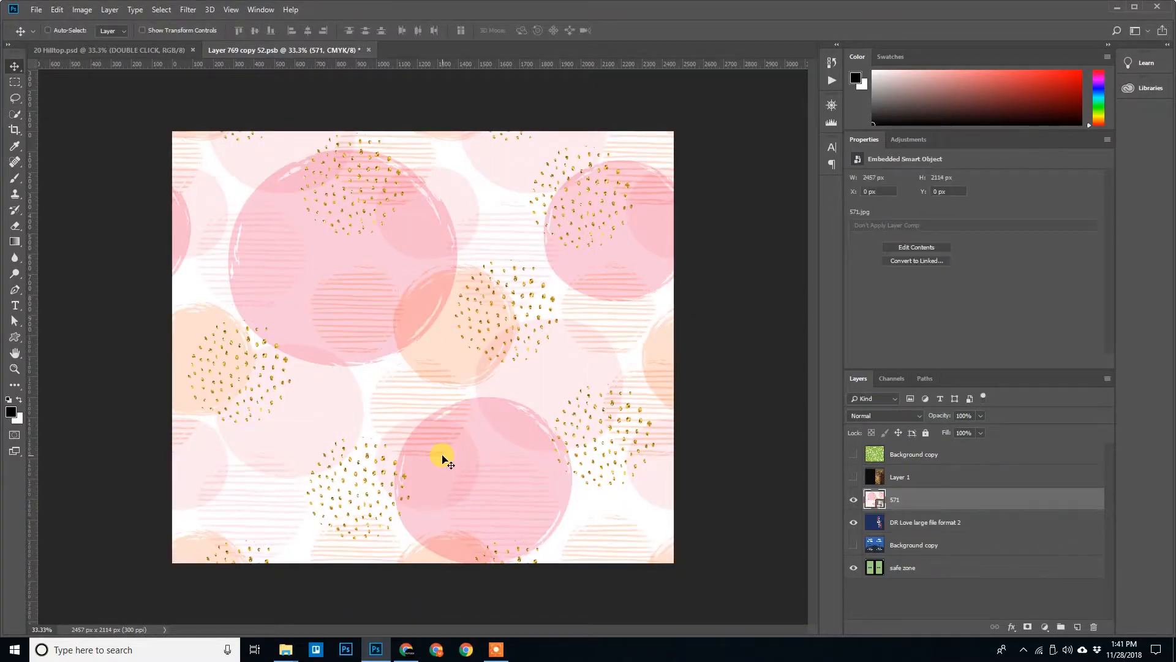
{"action": "mouse_move", "coordinate": [548, 217]}
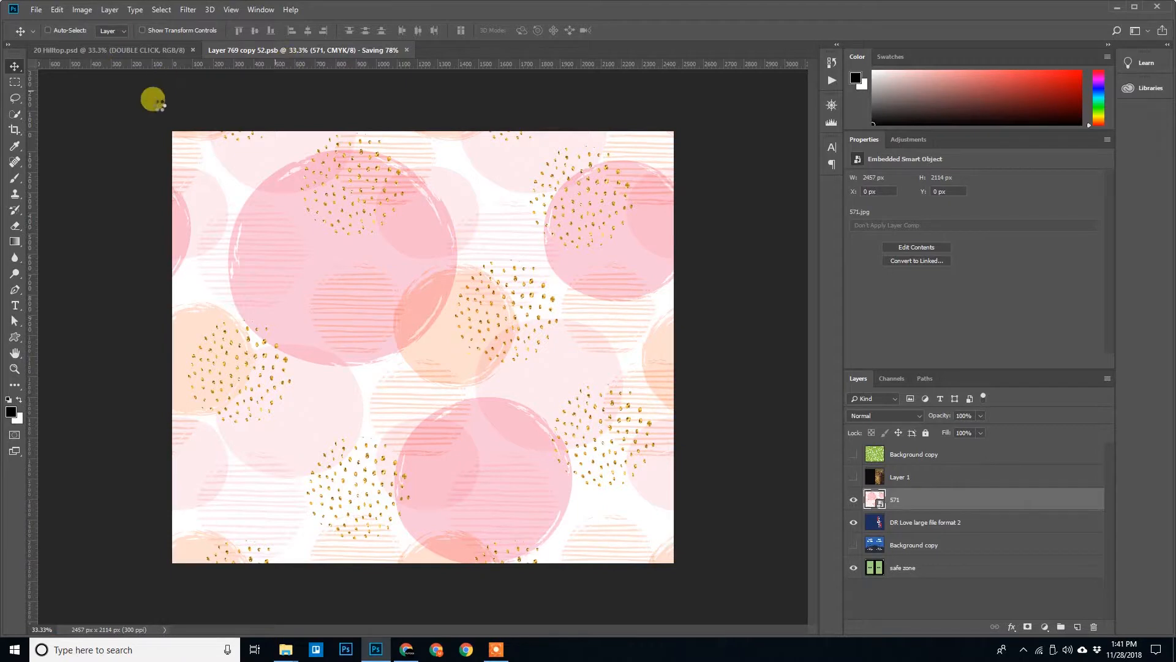
{"action": "left_click", "coordinate": [109, 49]}
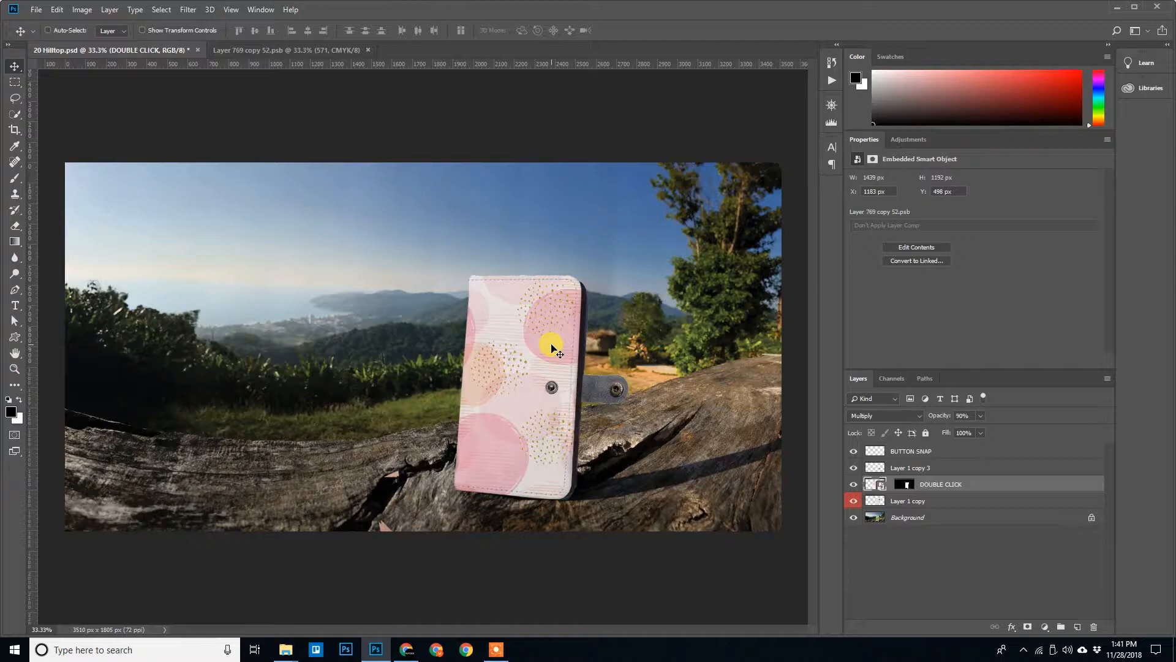
{"action": "mouse_move", "coordinate": [831, 465]}
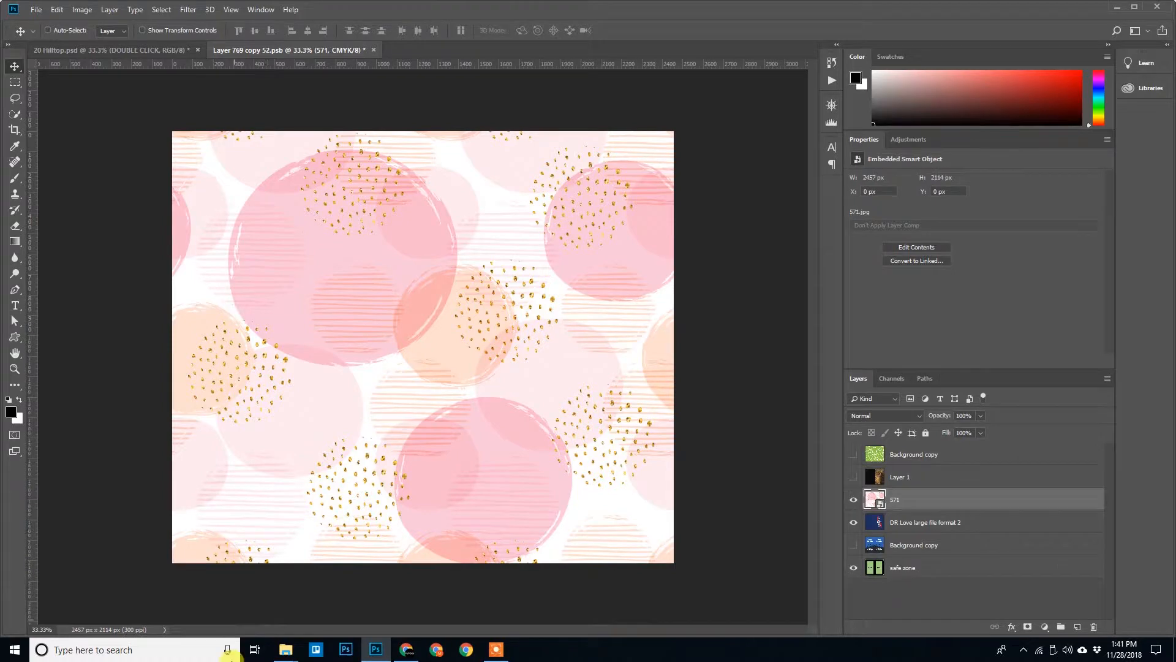
{"action": "left_click", "coordinate": [285, 648]}
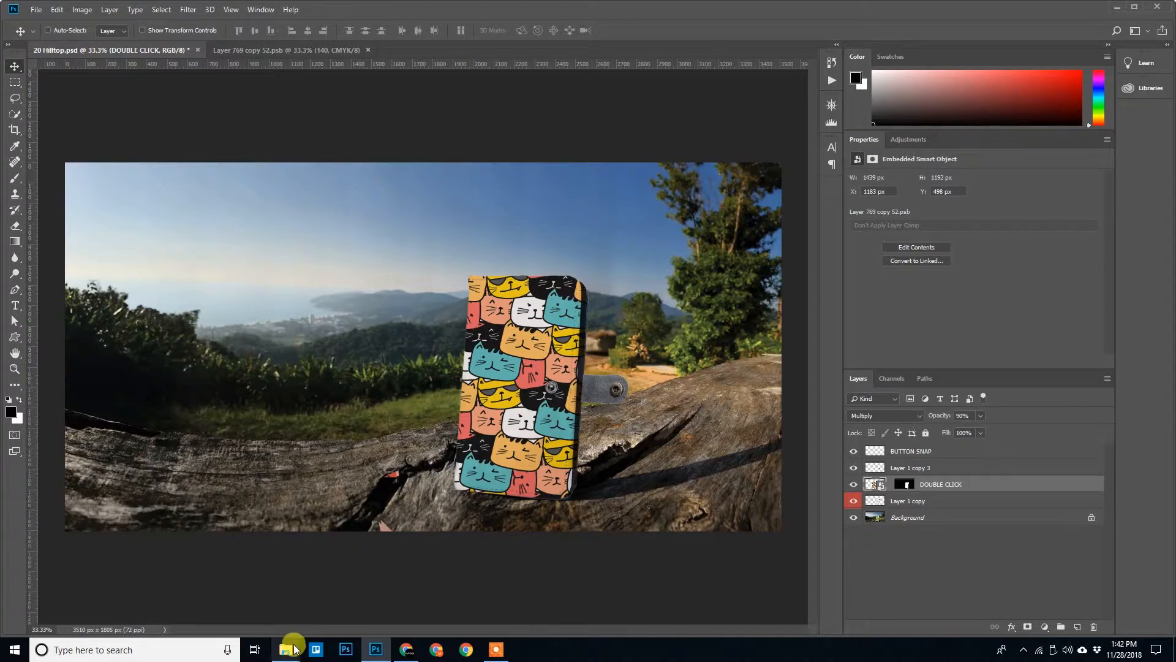
Close Layer 769 copy 52.psb and 20 Hilltop.psd, discarding changes to both.
{"action": "left_click", "coordinate": [285, 648]}
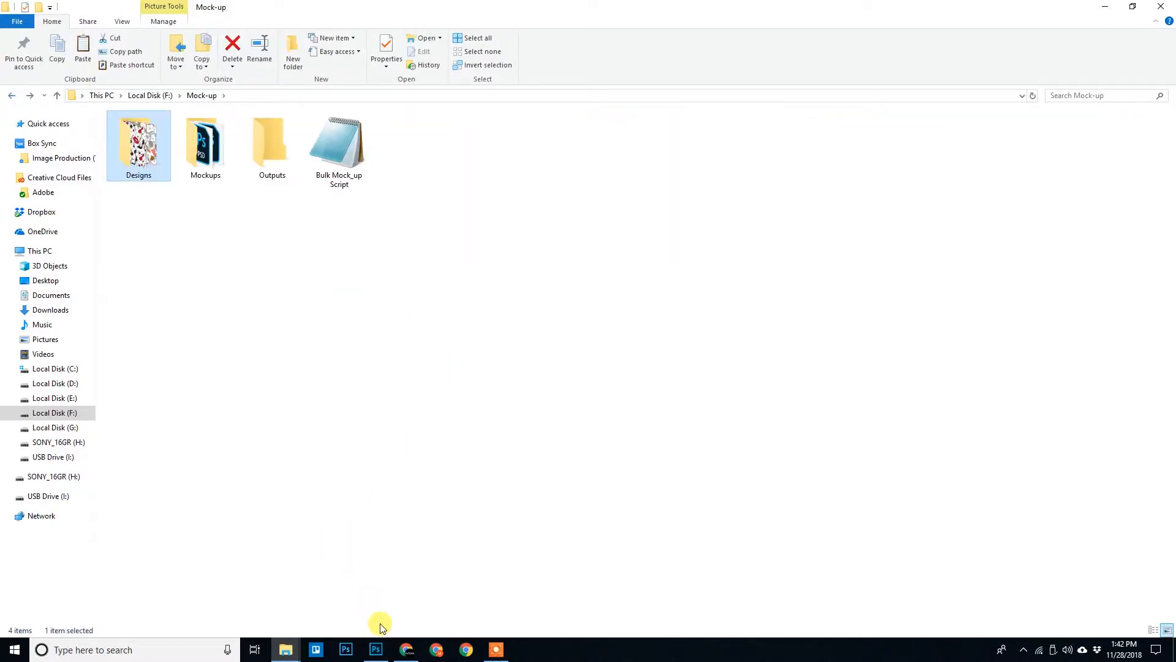
{"action": "left_click", "coordinate": [375, 649]}
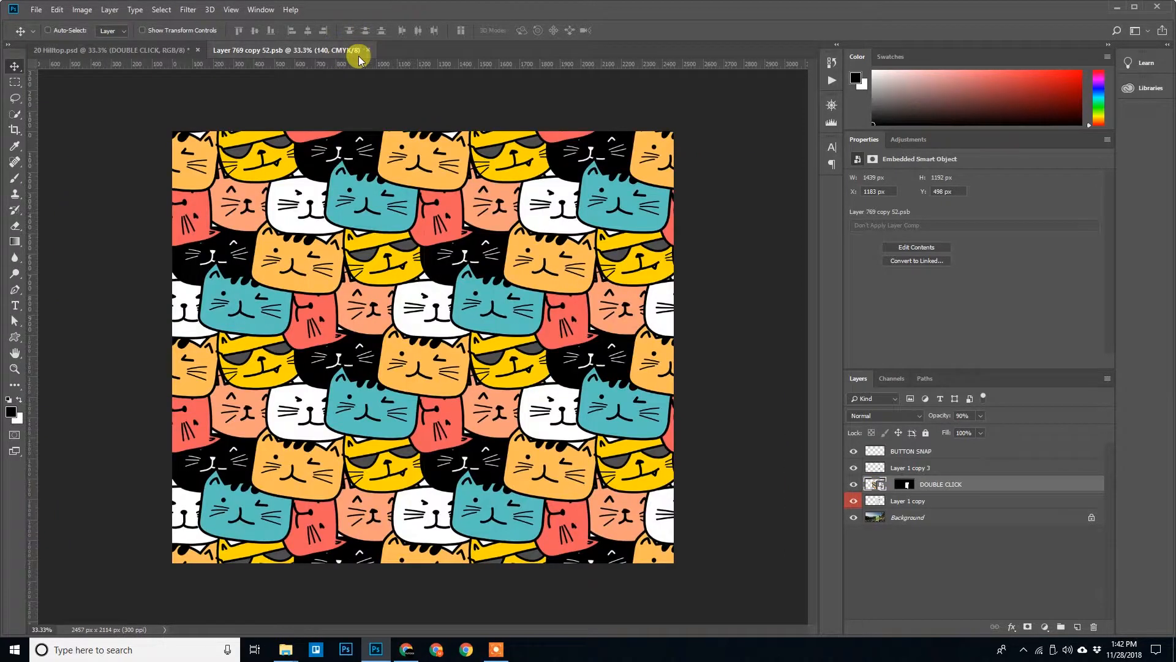
{"action": "left_click", "coordinate": [368, 50]}
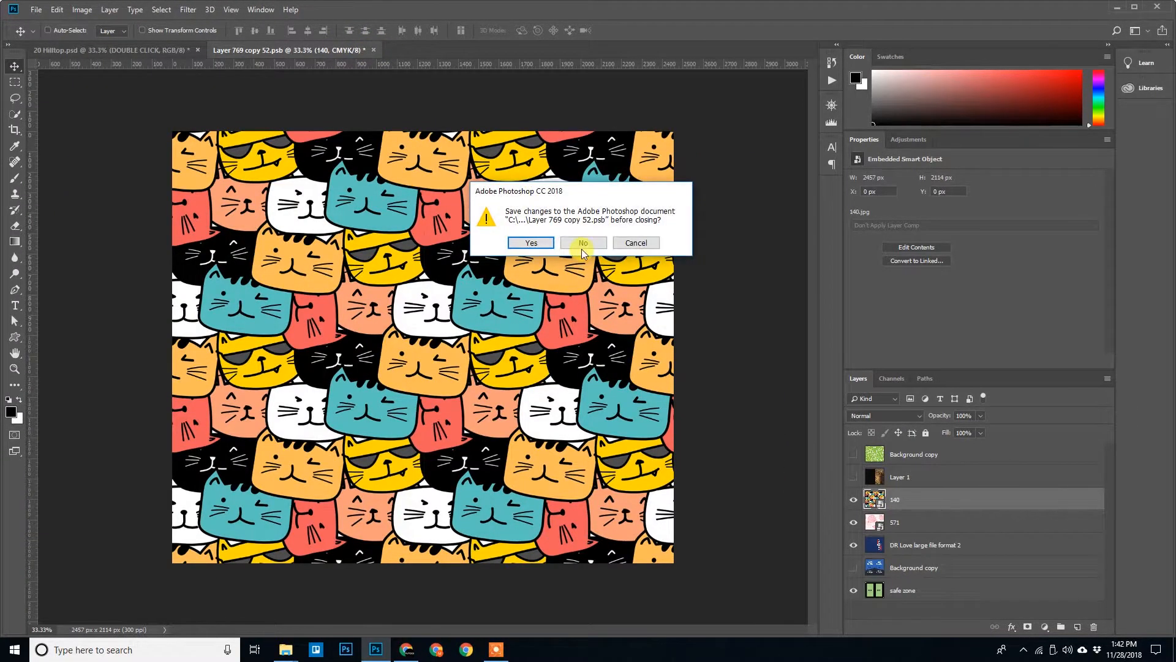
{"action": "left_click", "coordinate": [583, 243]}
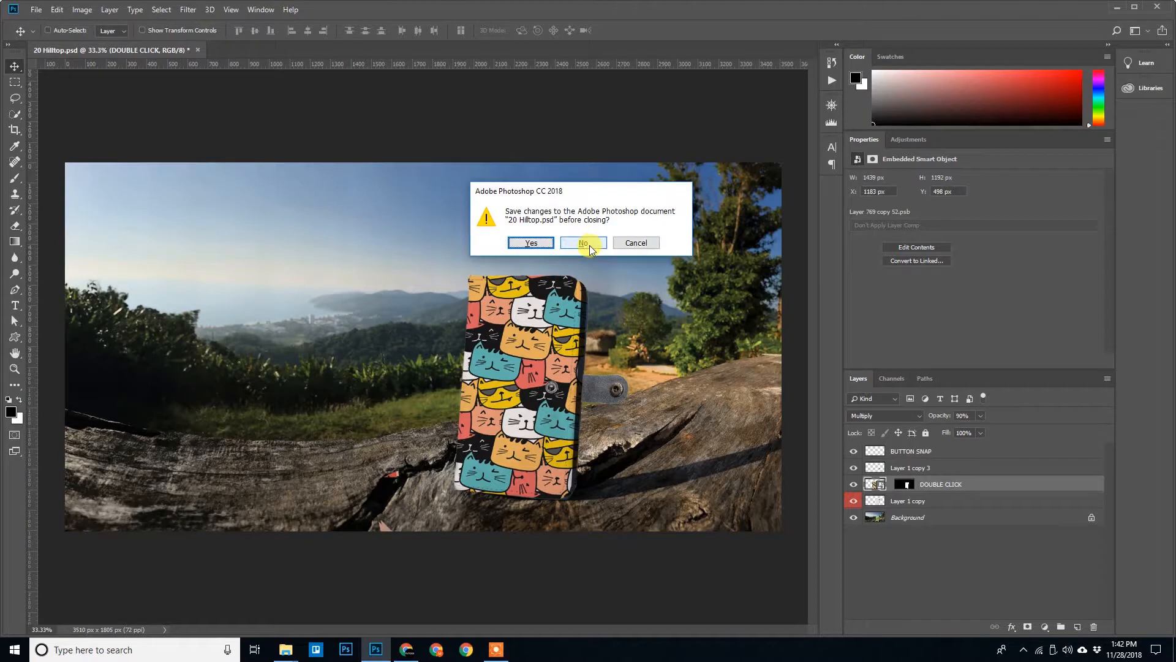
{"action": "left_click", "coordinate": [583, 242]}
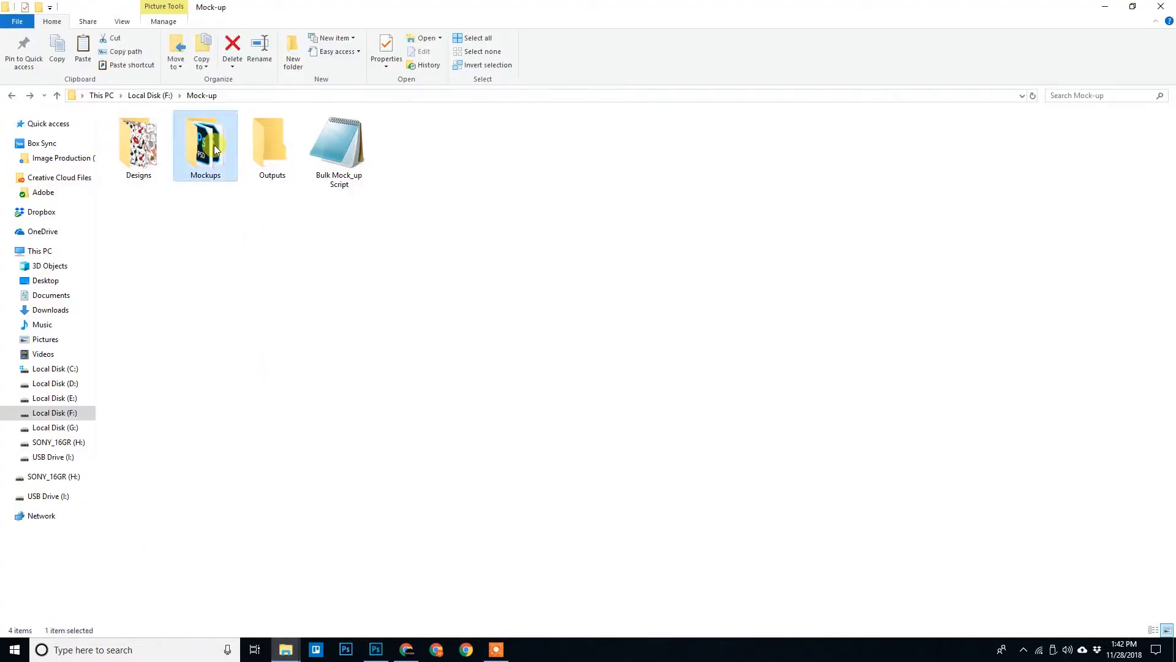
Open 41 BOP.psd and select its DOUBLE CLICK smart object layer.
{"action": "left_click", "coordinate": [375, 655]}
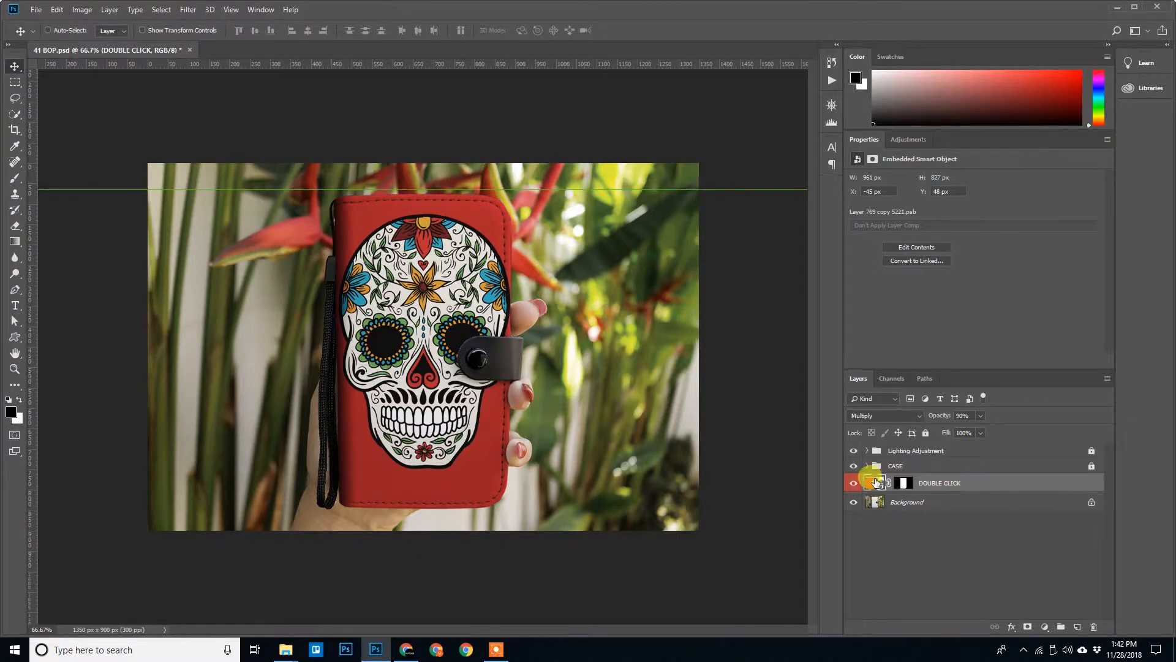
{"action": "mouse_move", "coordinate": [878, 483]}
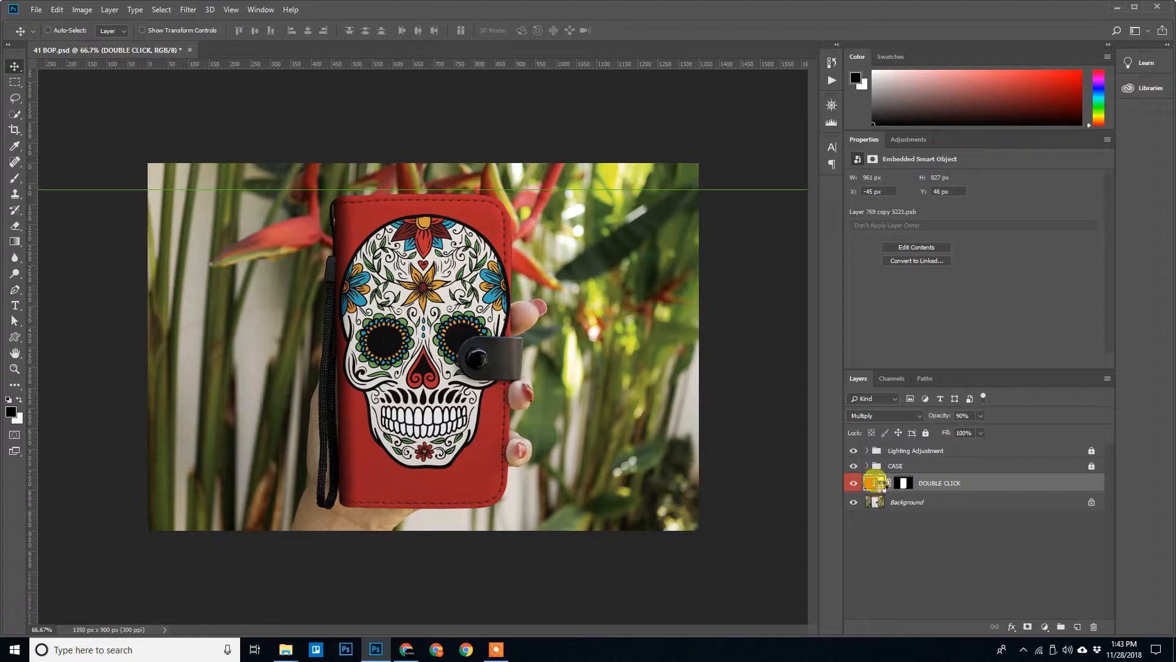
{"action": "double_click", "coordinate": [875, 482]}
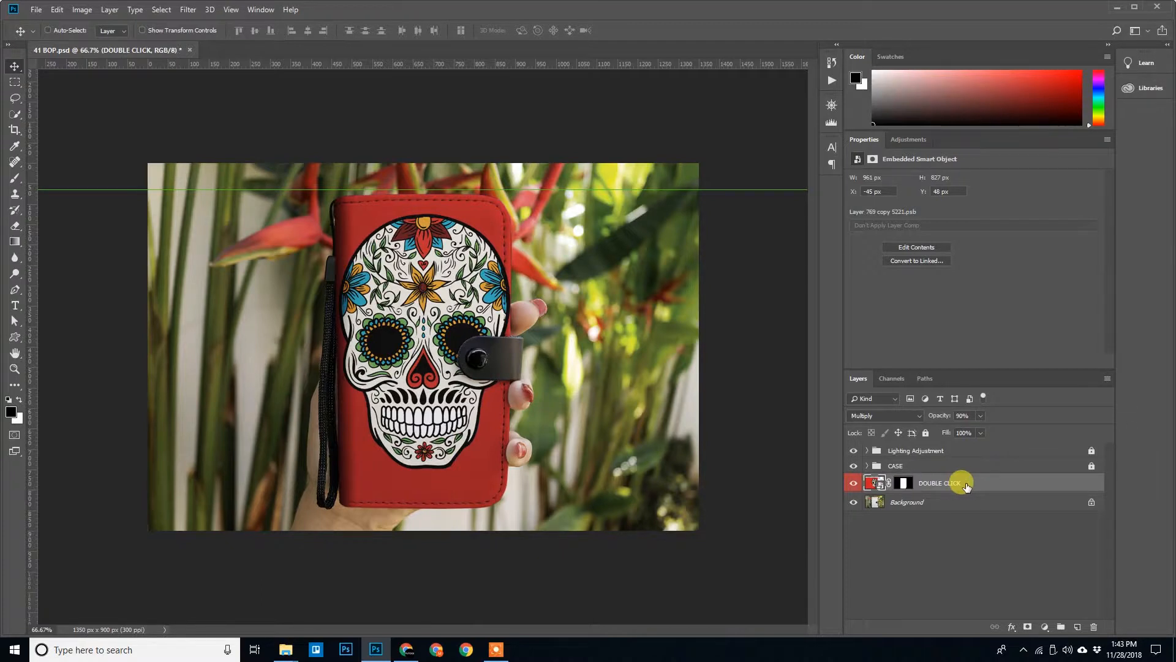
Replace the wallet's smart object contents with design 1147 from F:\Mock-up\Designs.
{"action": "right_click", "coordinate": [939, 482]}
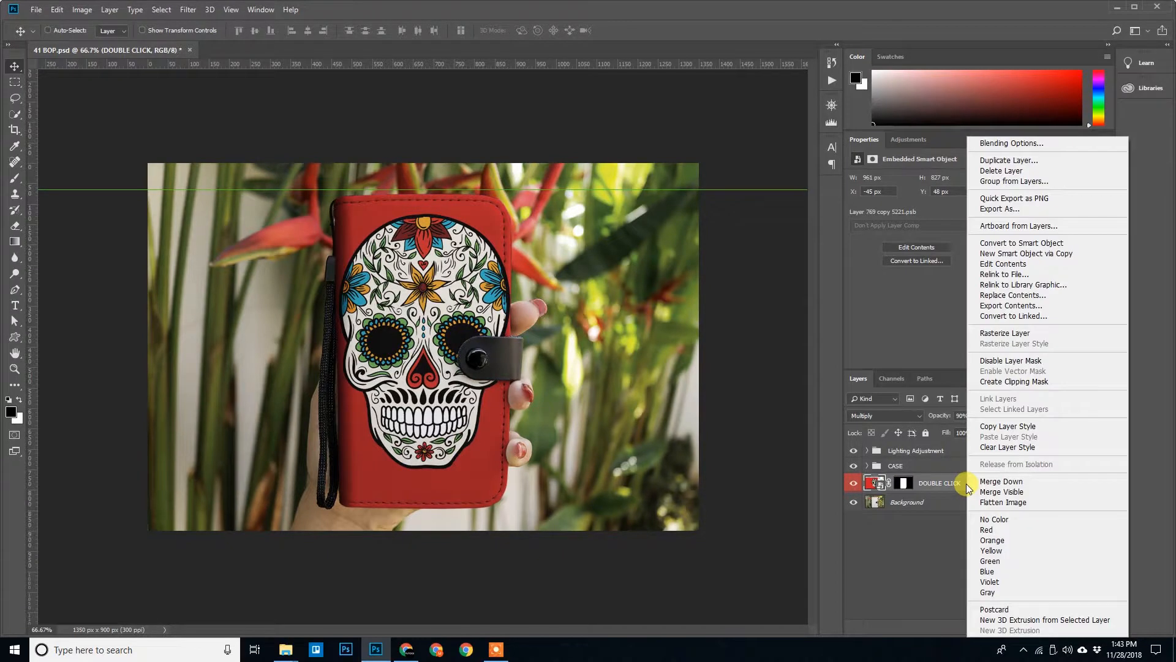
{"action": "mouse_move", "coordinate": [1045, 300]}
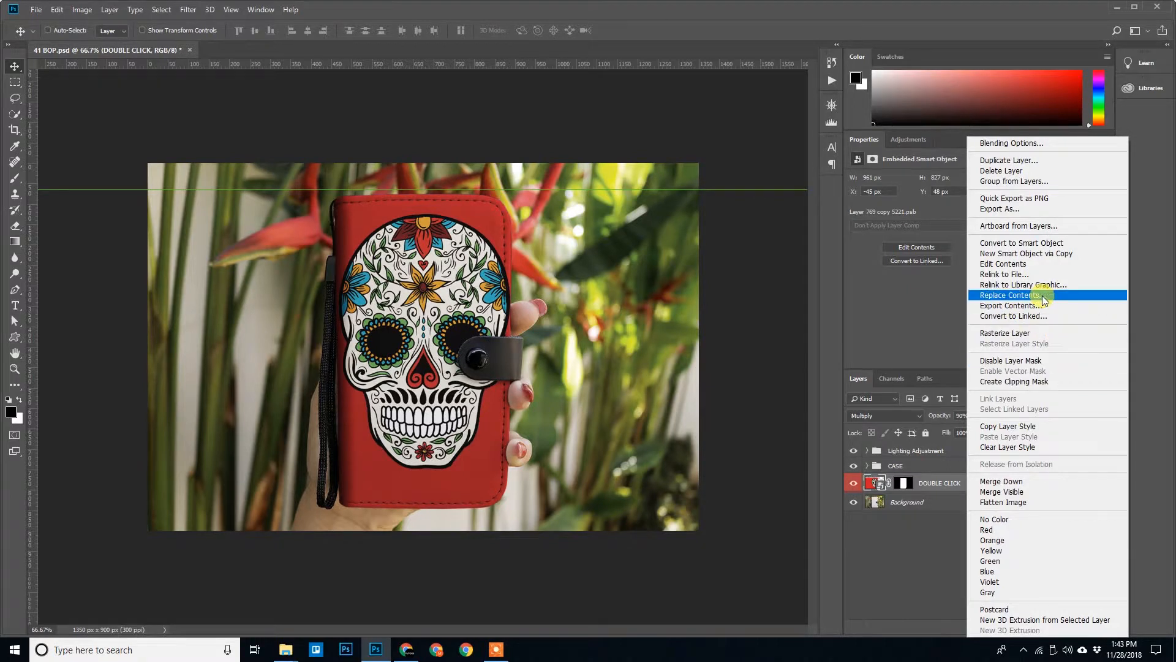
{"action": "mouse_move", "coordinate": [1033, 298]}
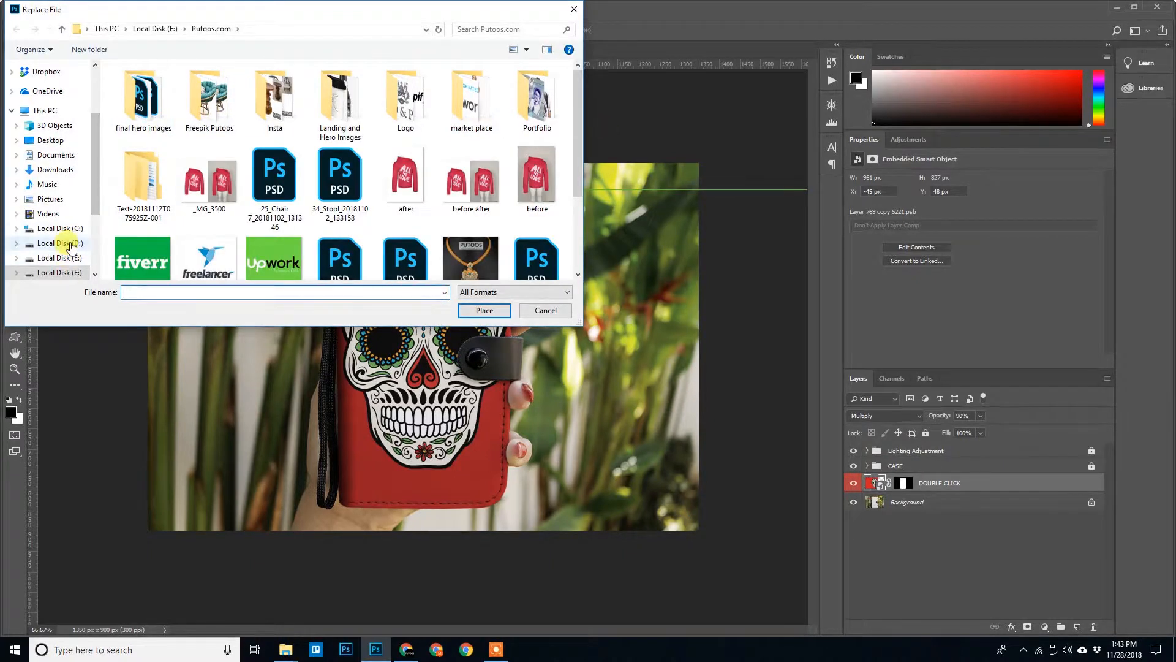
{"action": "left_click", "coordinate": [60, 243]}
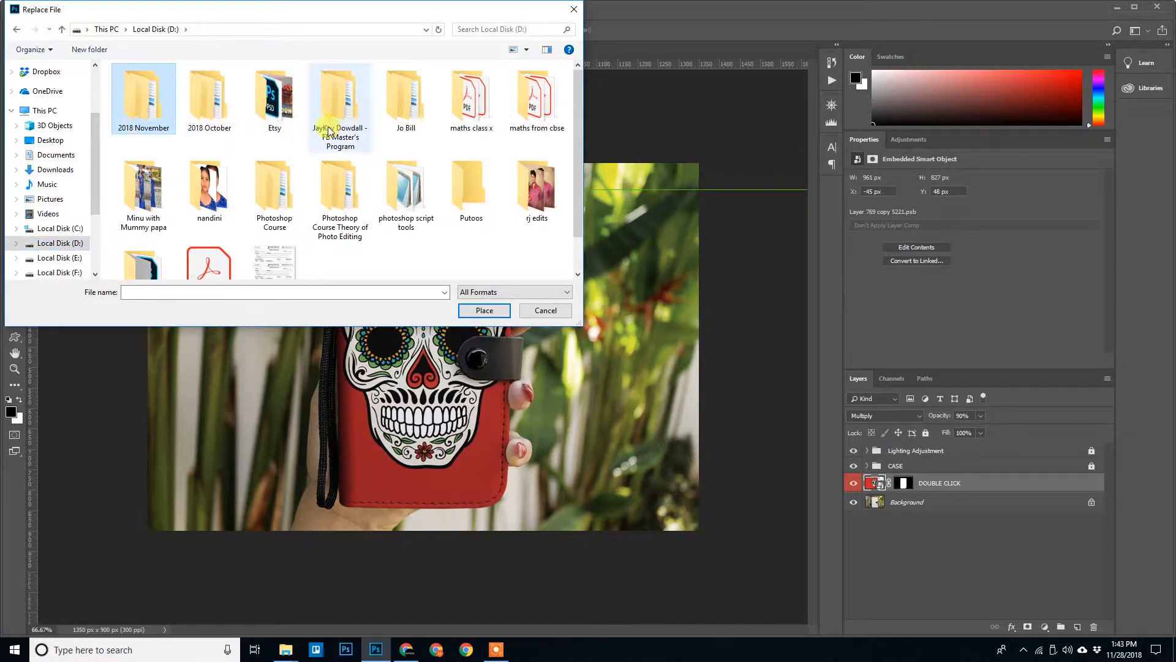
{"action": "left_click", "coordinate": [59, 272]}
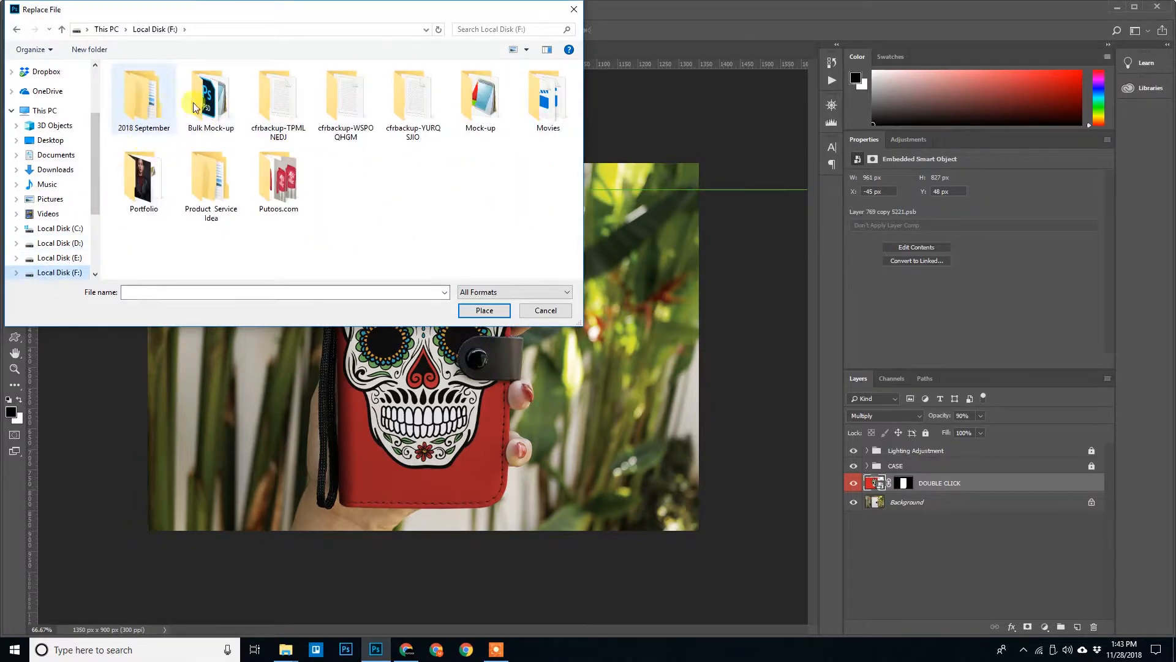
{"action": "double_click", "coordinate": [479, 97]}
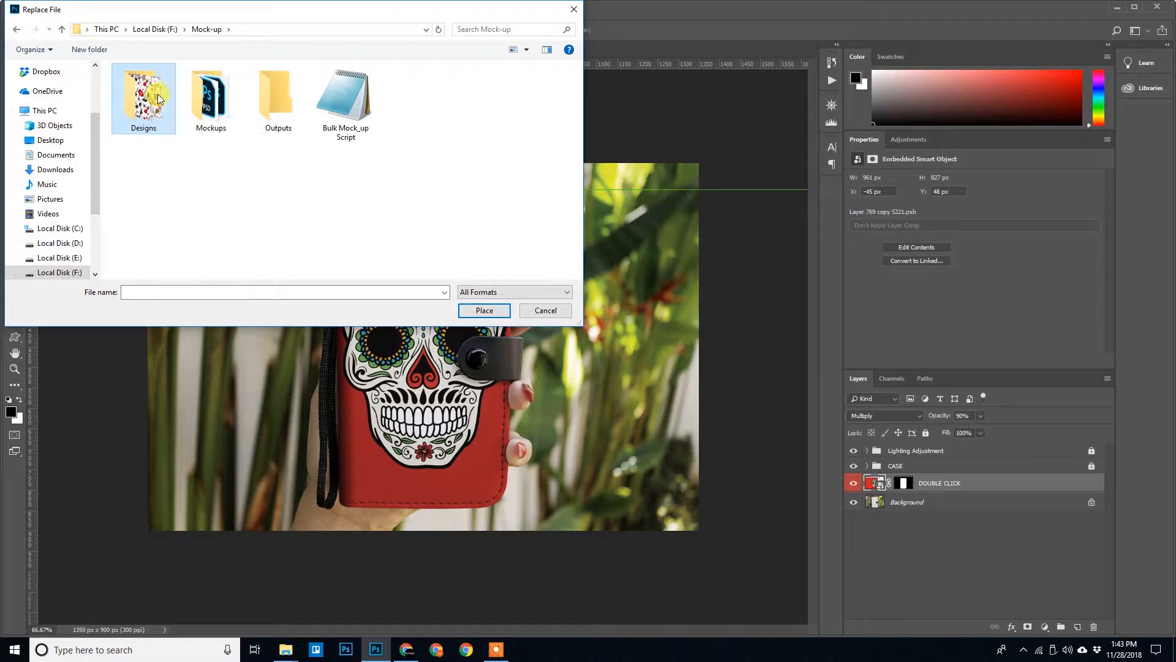
{"action": "double_click", "coordinate": [143, 97]}
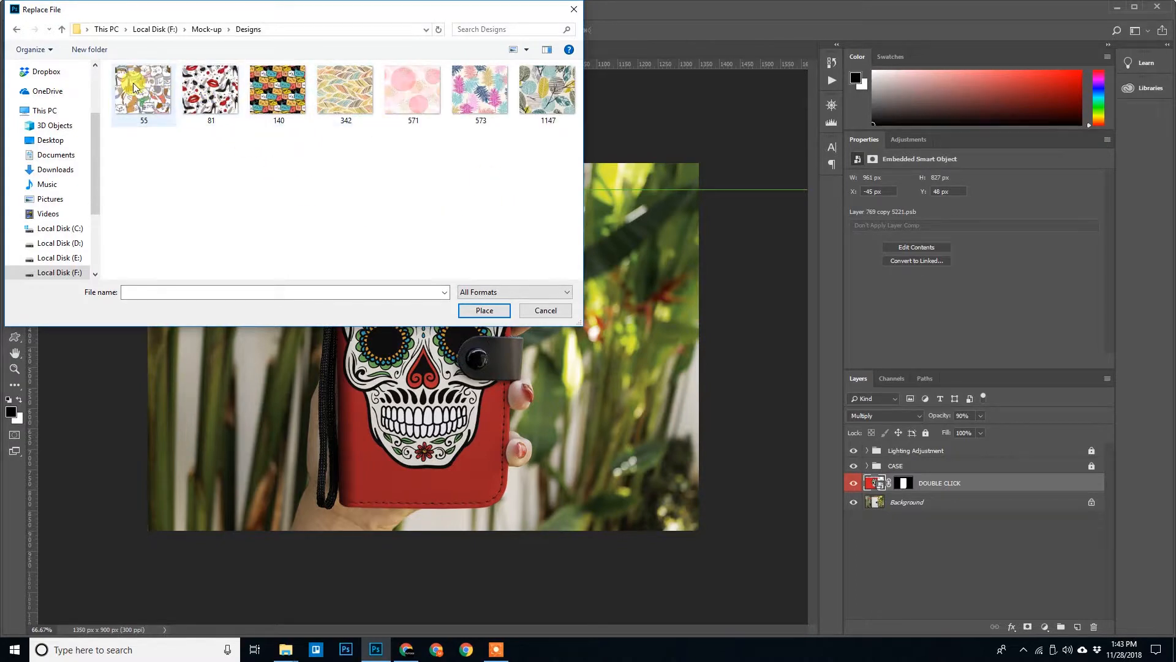
{"action": "left_click", "coordinate": [548, 90]}
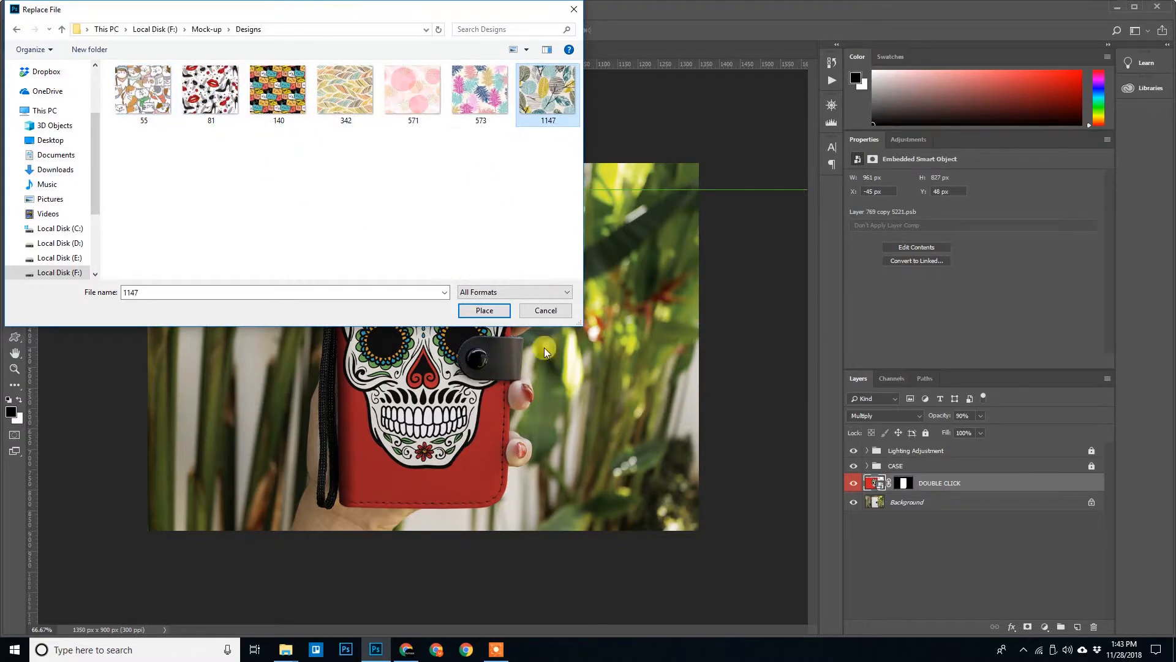
{"action": "left_click", "coordinate": [484, 310]}
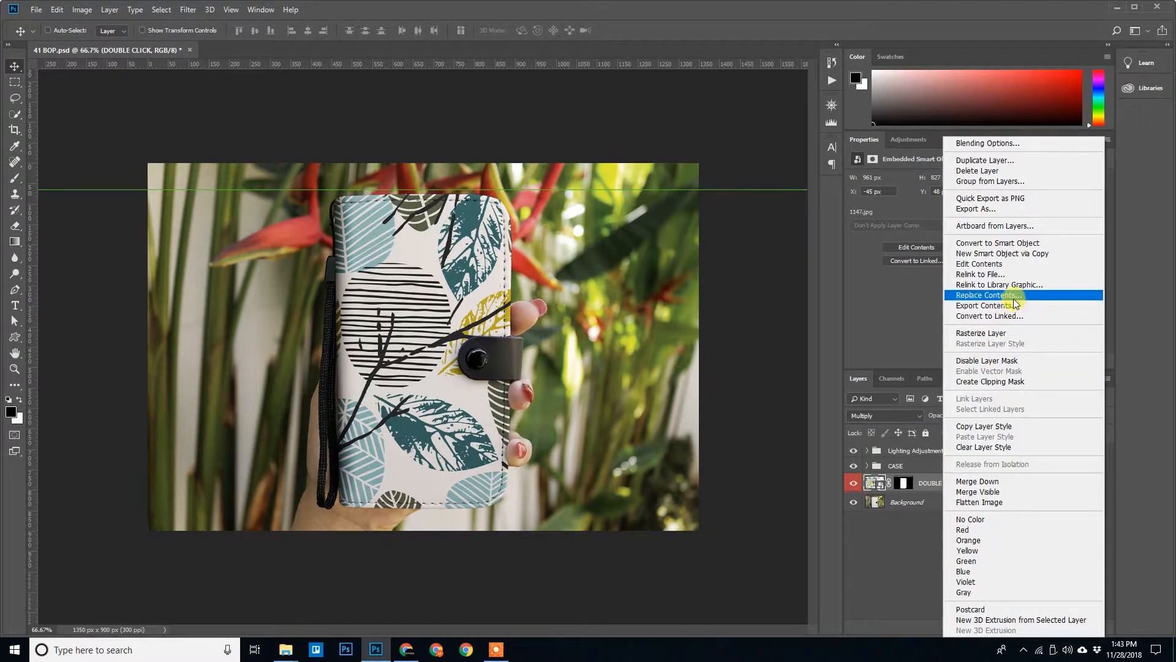
Close 41 BOP.psd, returning to Photoshop's recent-files home screen.
{"action": "left_click", "coordinate": [987, 294]}
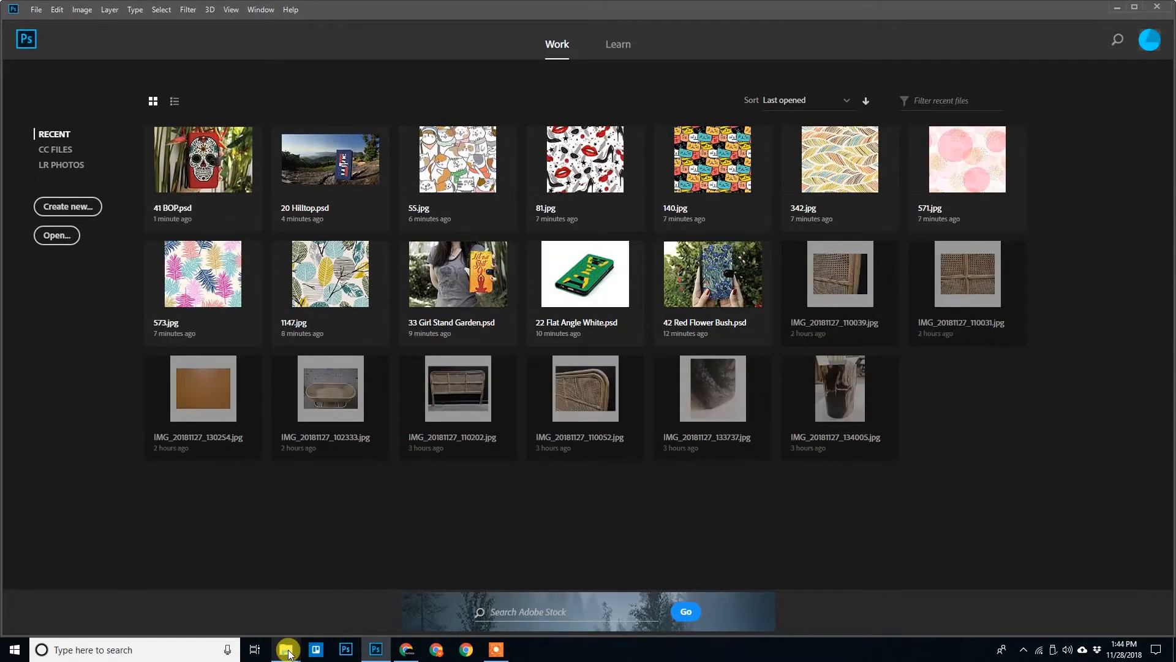
Look over the five PSDs inside Mockups, then go back to the Mock-up folder.
{"action": "left_click", "coordinate": [285, 649]}
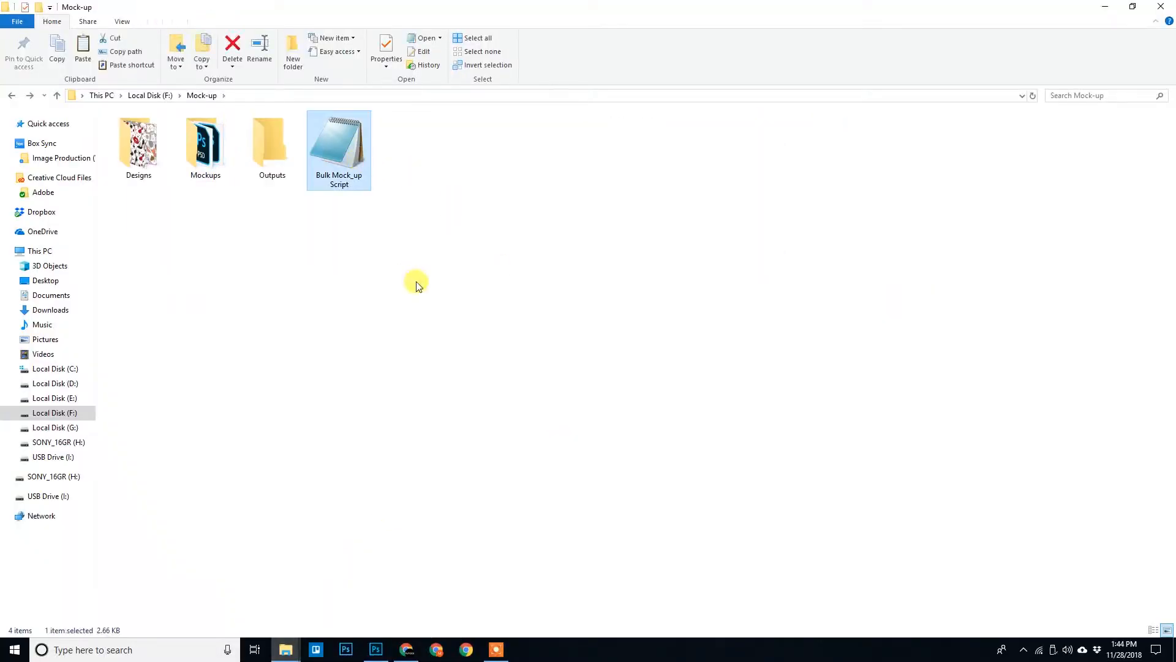
{"action": "left_click", "coordinate": [138, 142]}
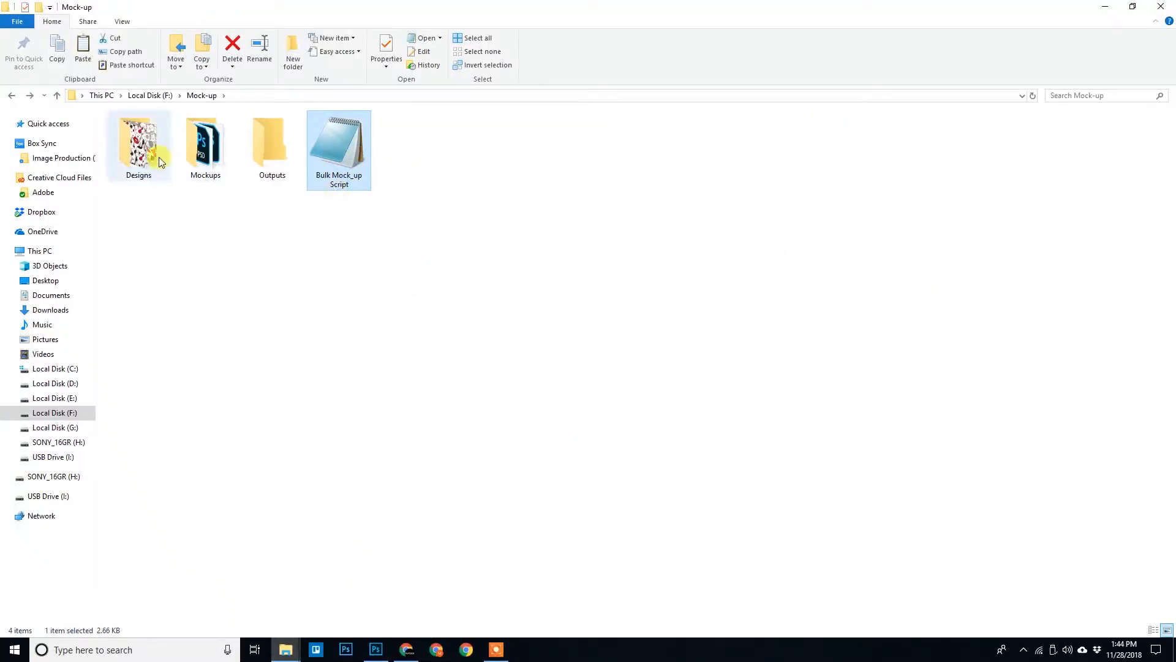
{"action": "double_click", "coordinate": [137, 143]}
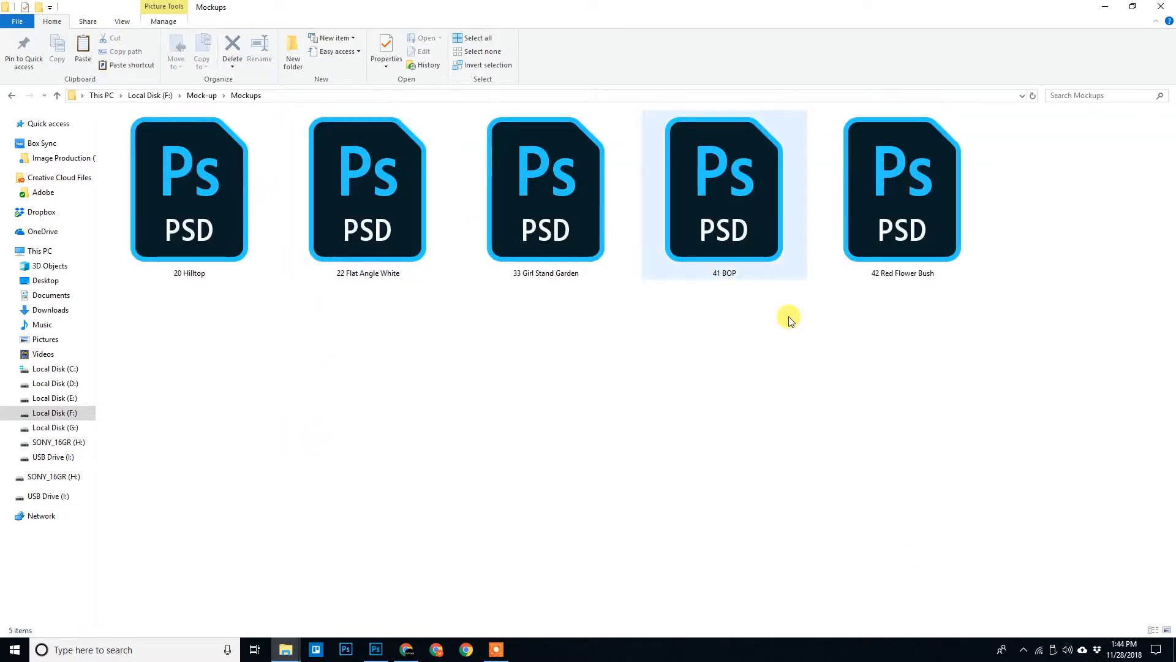
{"action": "left_click", "coordinate": [786, 459]}
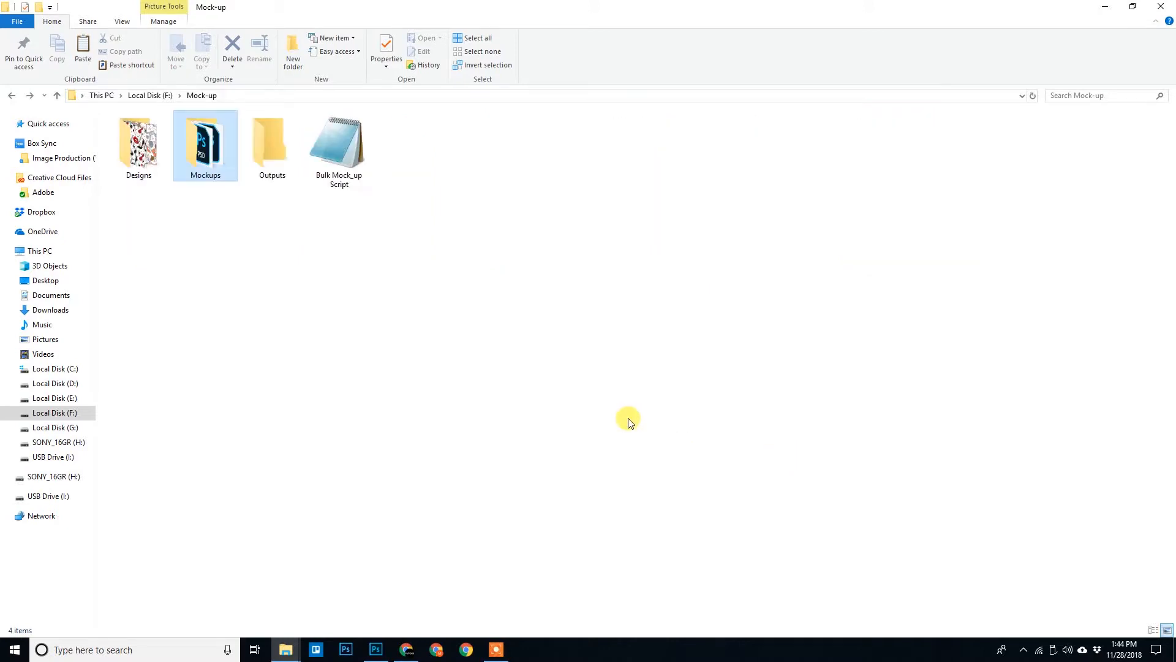
{"action": "double_click", "coordinate": [271, 139]}
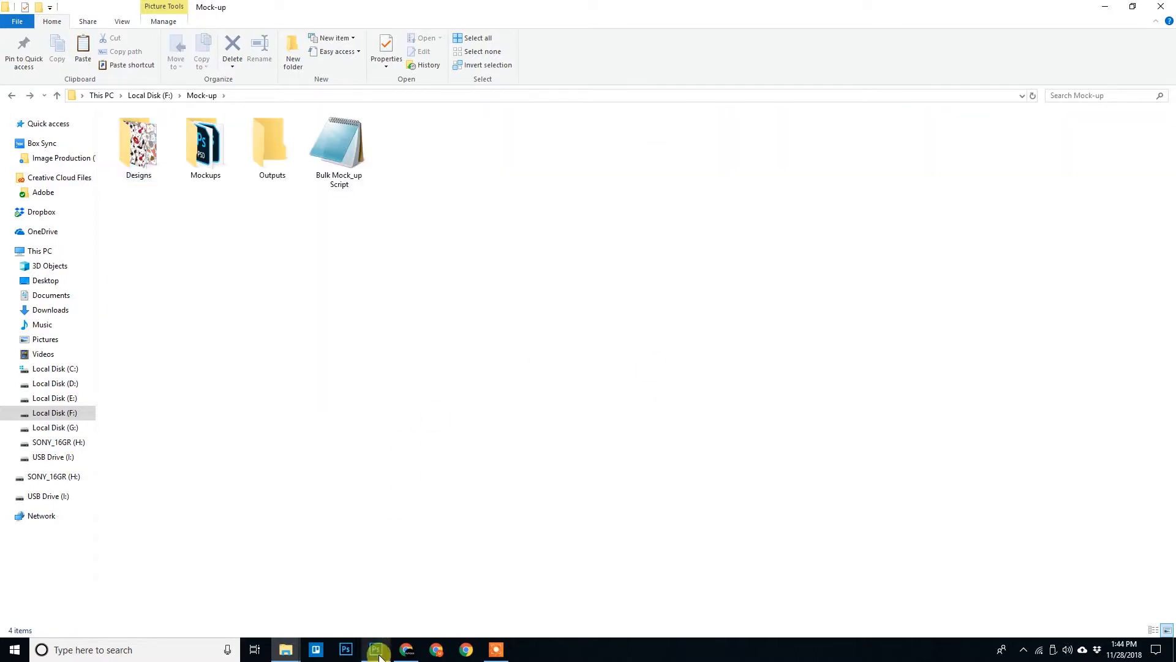
Load Bulk Mock_up Script from the Mock-up folder through File > Scripts > Browse.
{"action": "left_click", "coordinate": [377, 649]}
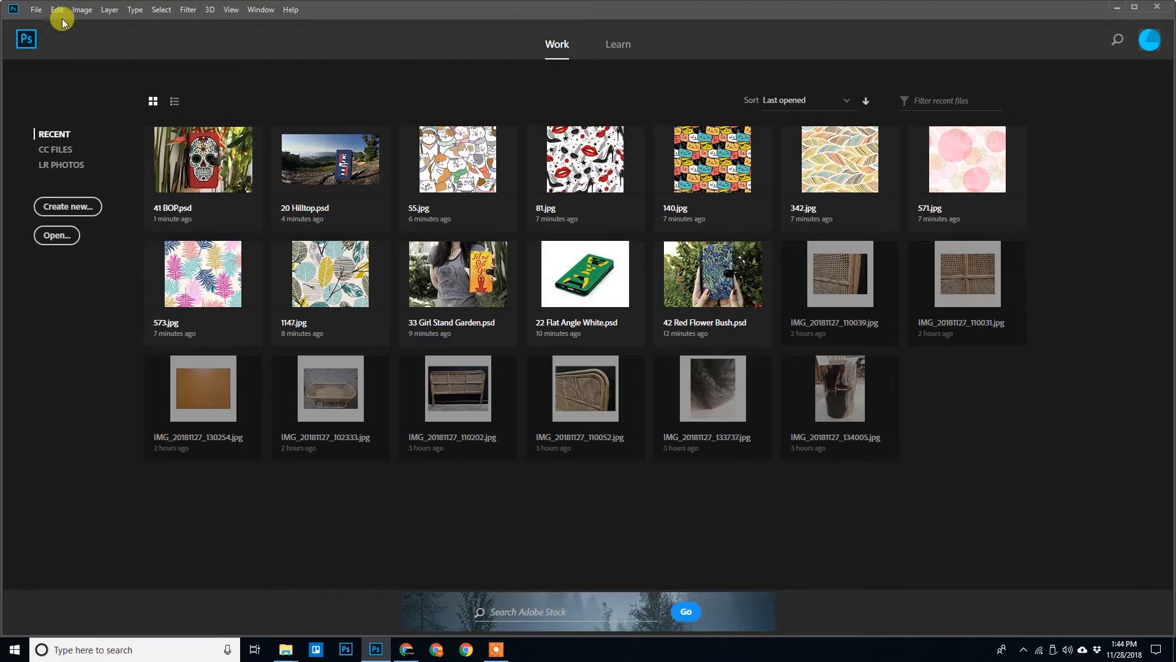
{"action": "left_click", "coordinate": [35, 9]}
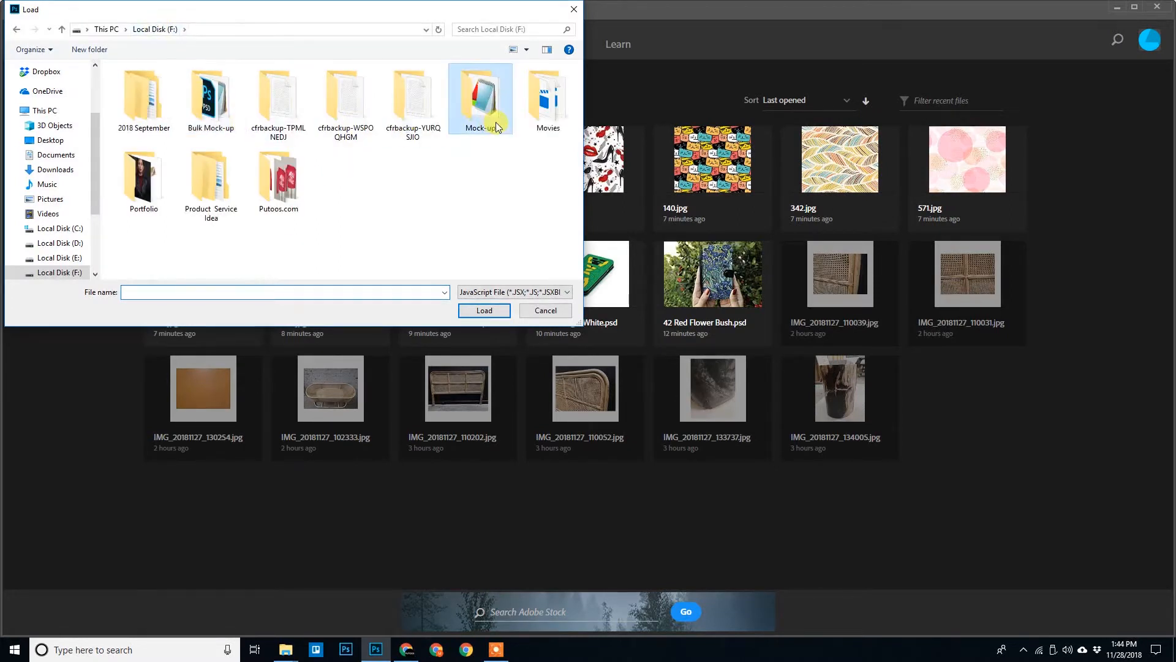
{"action": "double_click", "coordinate": [479, 97]}
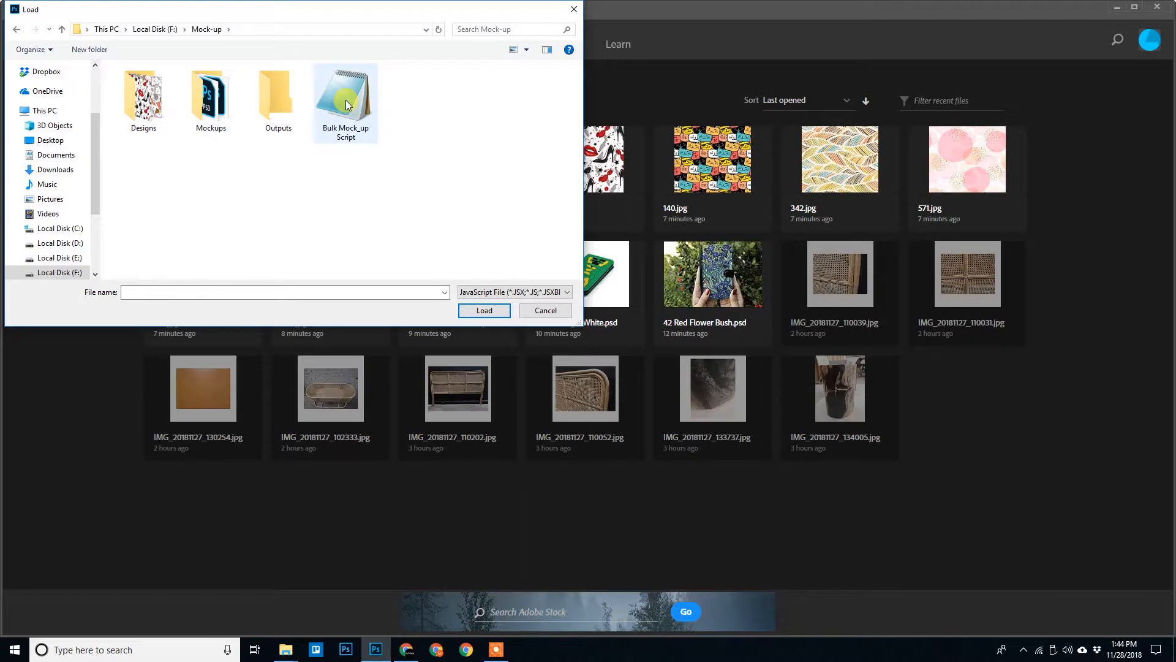
{"action": "left_click", "coordinate": [544, 311]}
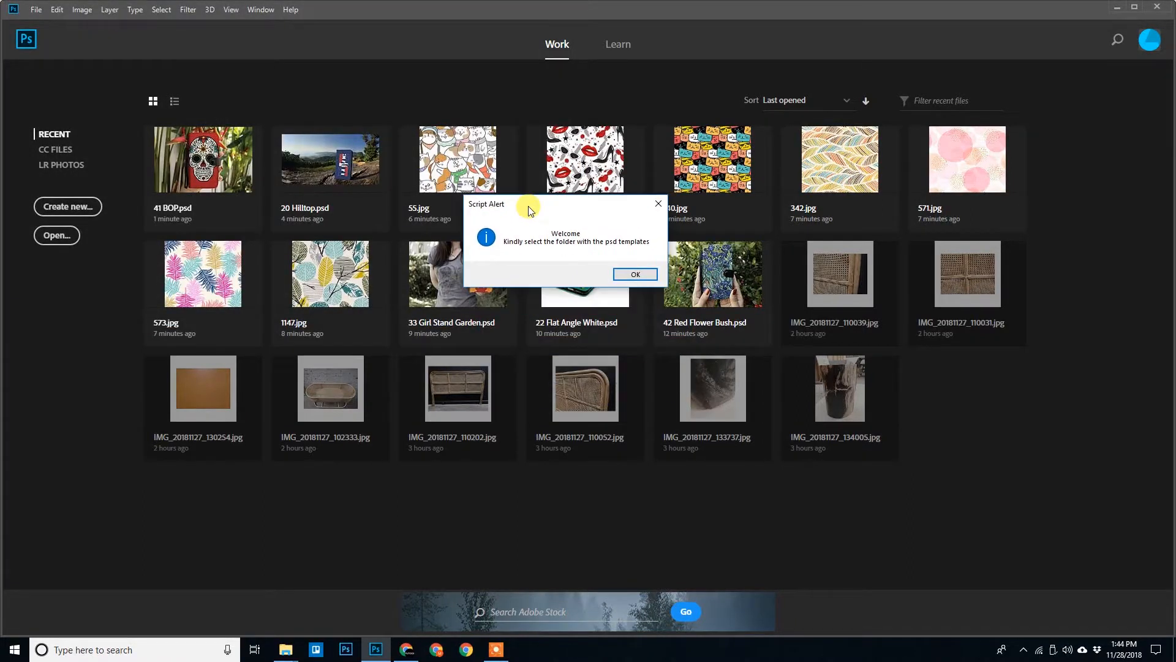
{"action": "mouse_move", "coordinate": [585, 238]}
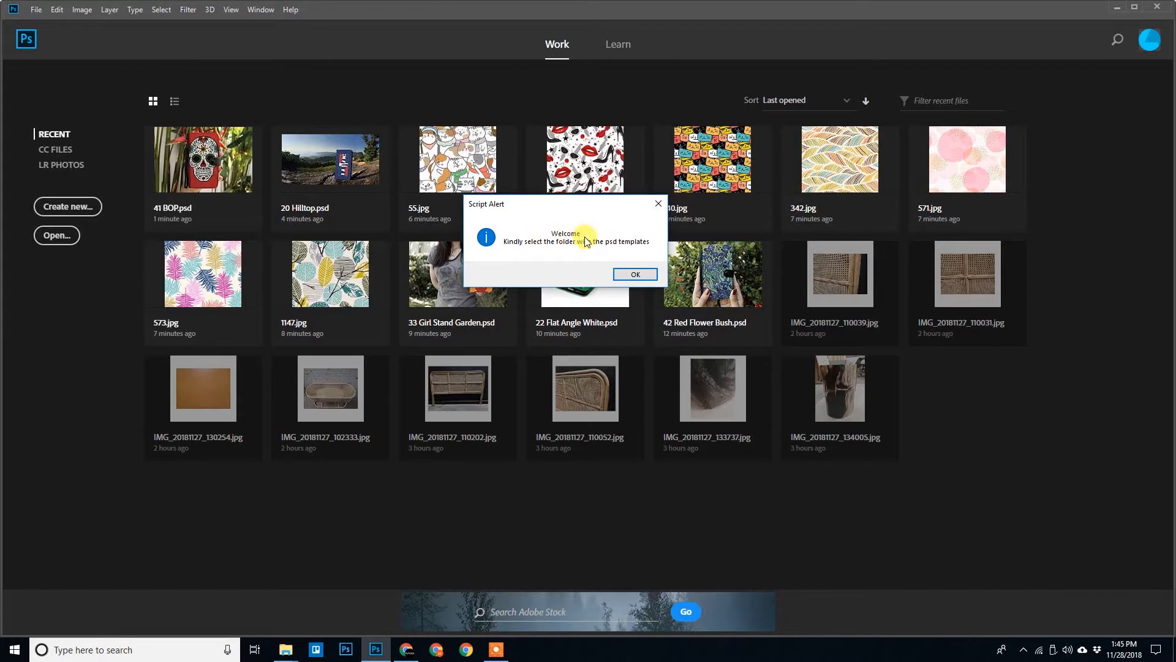
{"action": "mouse_move", "coordinate": [638, 254]}
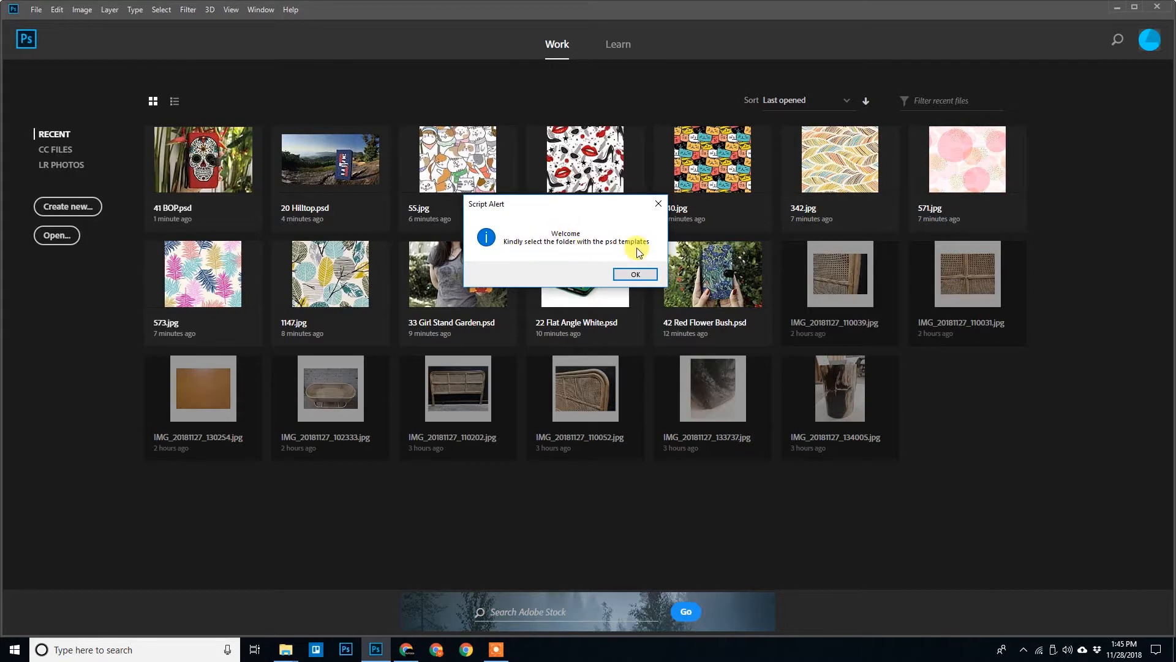
Select the Mockups folder as the script's PSD template folder.
{"action": "left_click", "coordinate": [633, 274]}
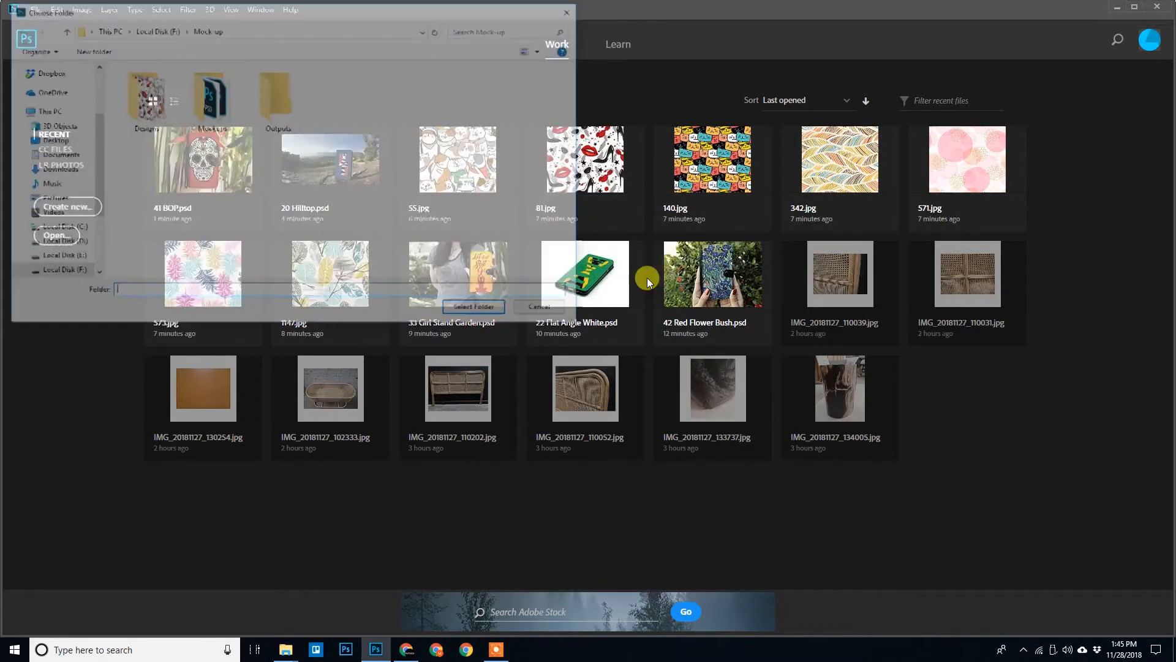
{"action": "left_click", "coordinate": [211, 97]}
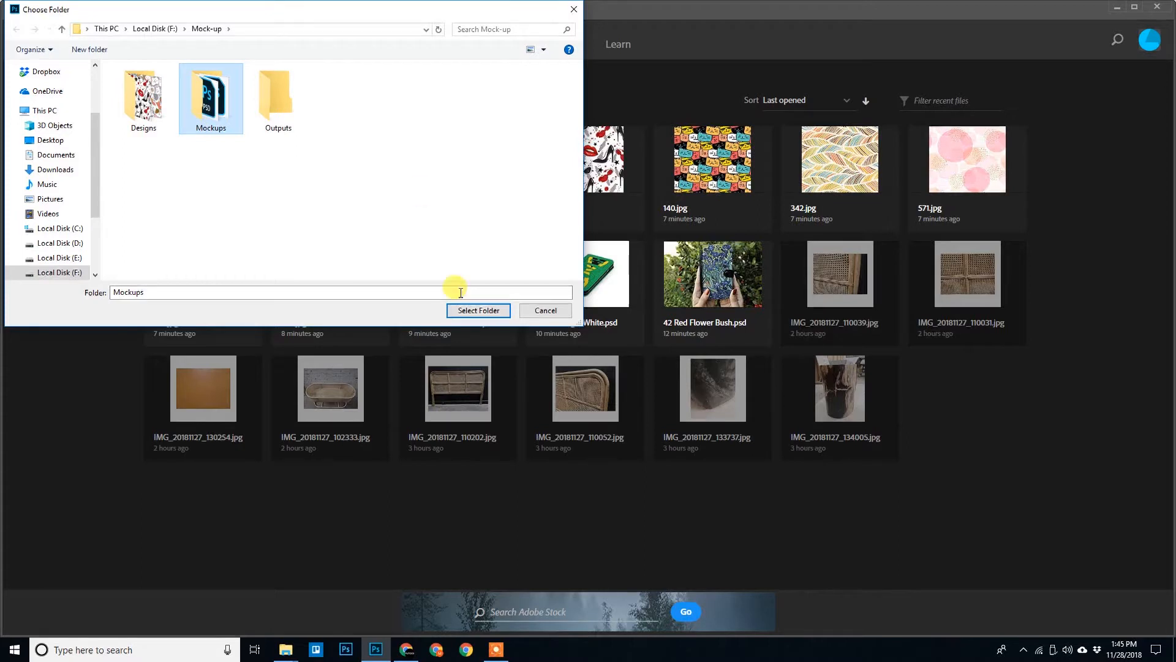
{"action": "left_click", "coordinate": [477, 309]}
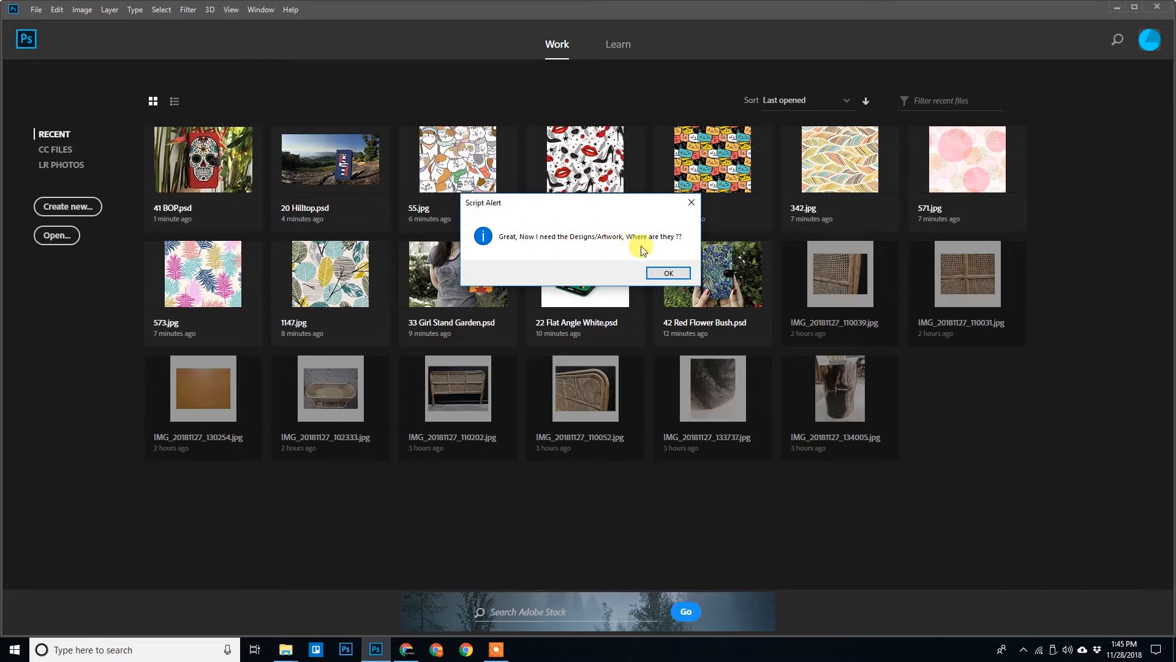
Select Mock-up's Designs folder as the artwork folder, reaching the save-location prompt.
{"action": "left_click", "coordinate": [667, 272]}
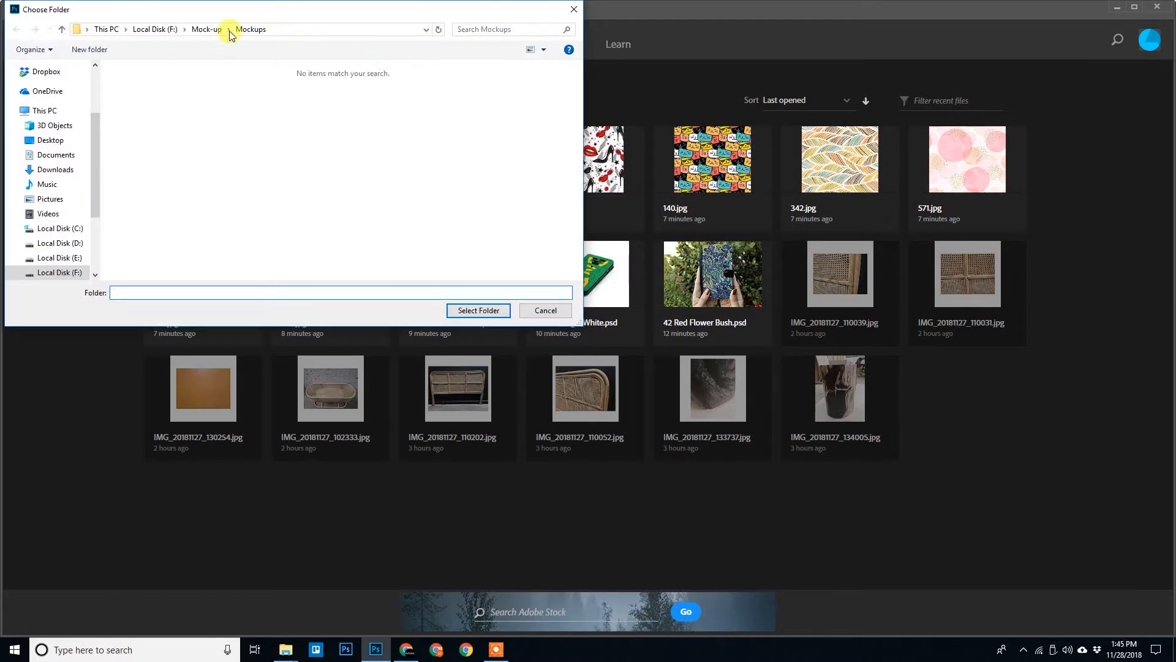
{"action": "left_click", "coordinate": [205, 28]}
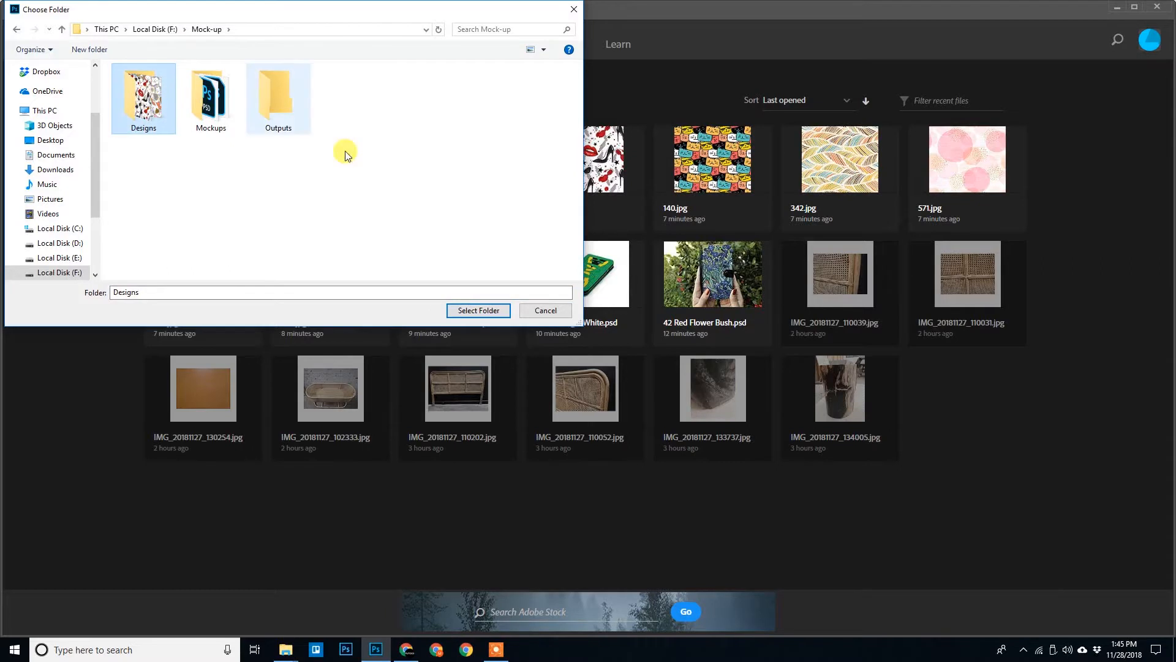
{"action": "left_click", "coordinate": [478, 310]}
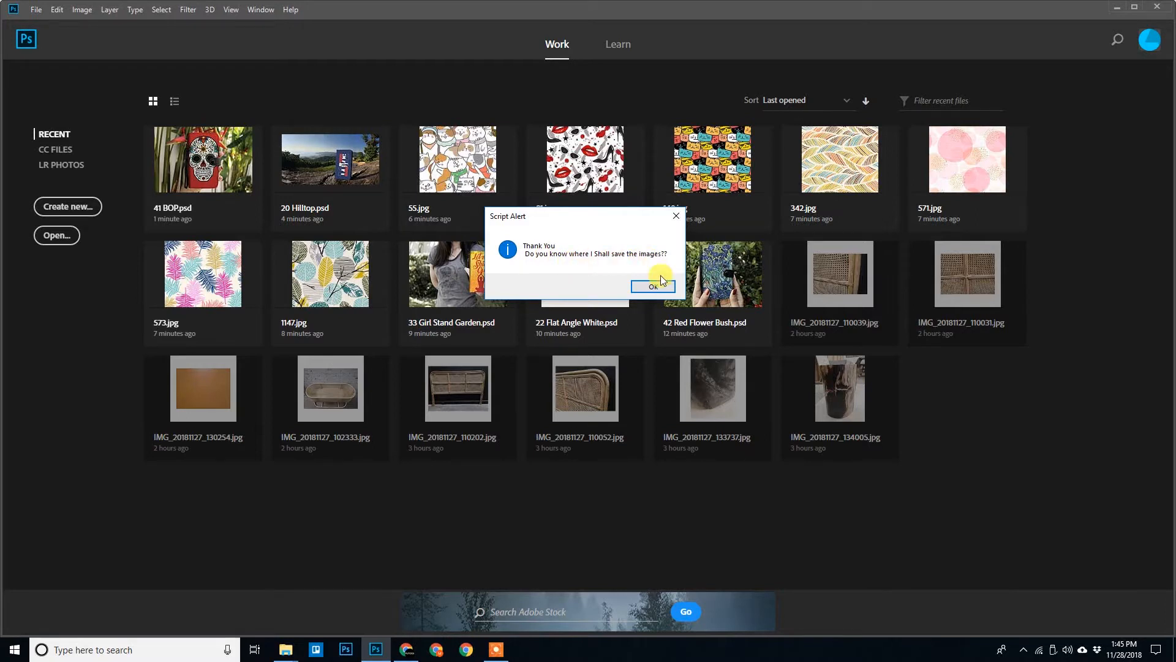
{"action": "left_click", "coordinate": [651, 286]}
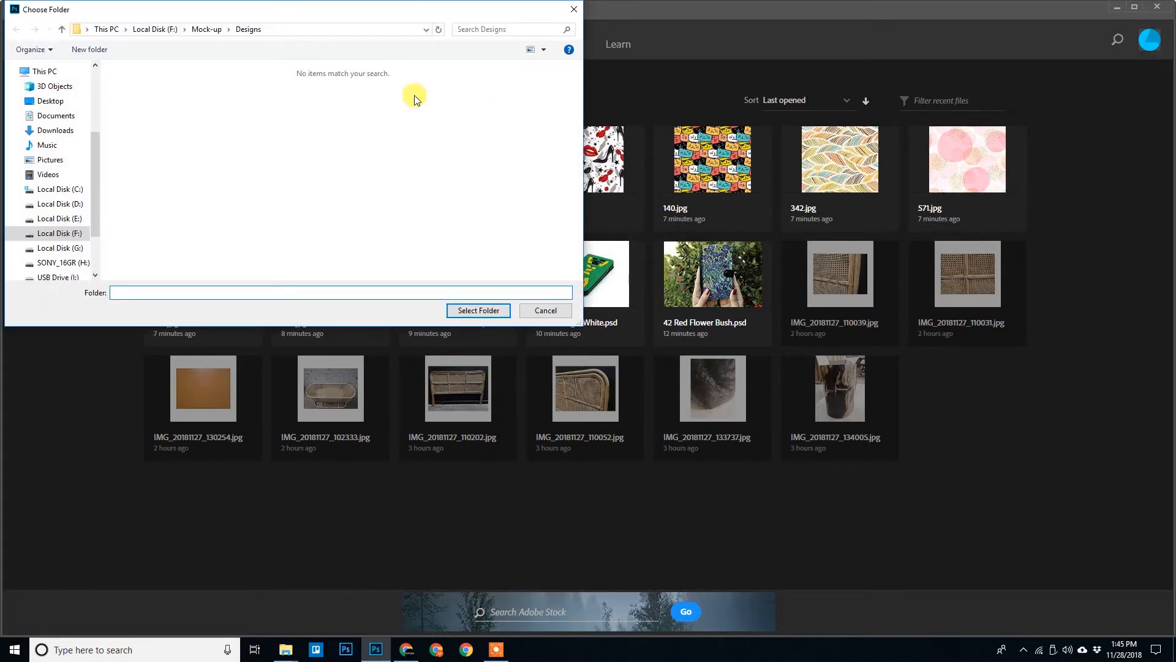
{"action": "left_click", "coordinate": [277, 90]}
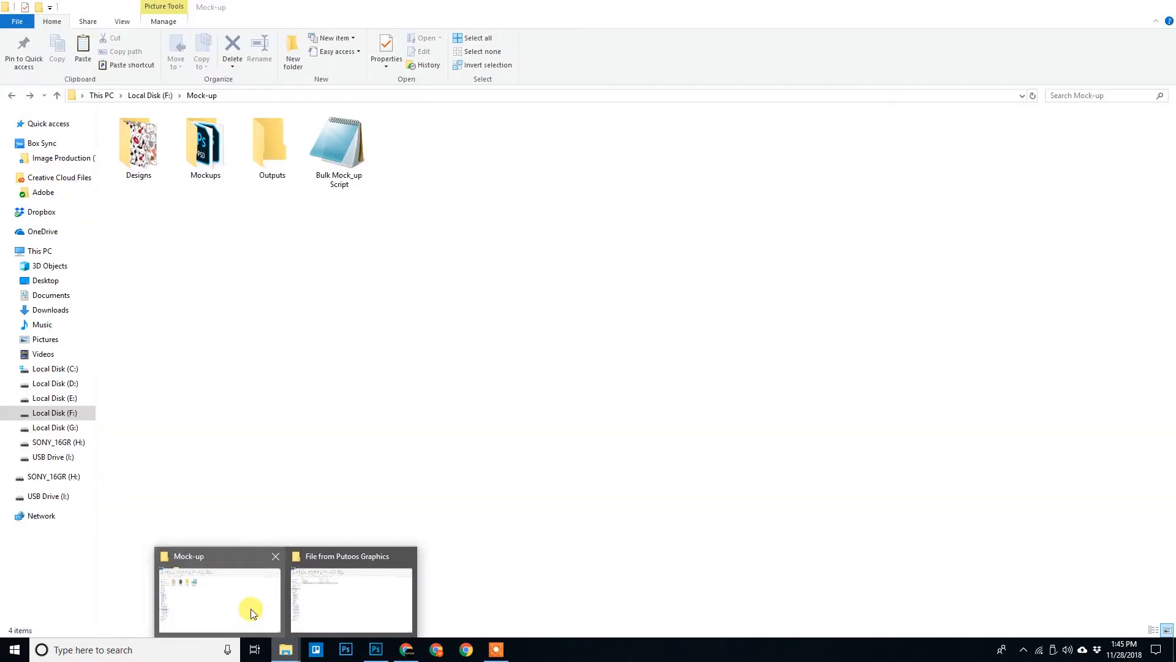
Choose Mock-up's Outputs folder as the save destination for the generated mockup images.
{"action": "double_click", "coordinate": [272, 142]}
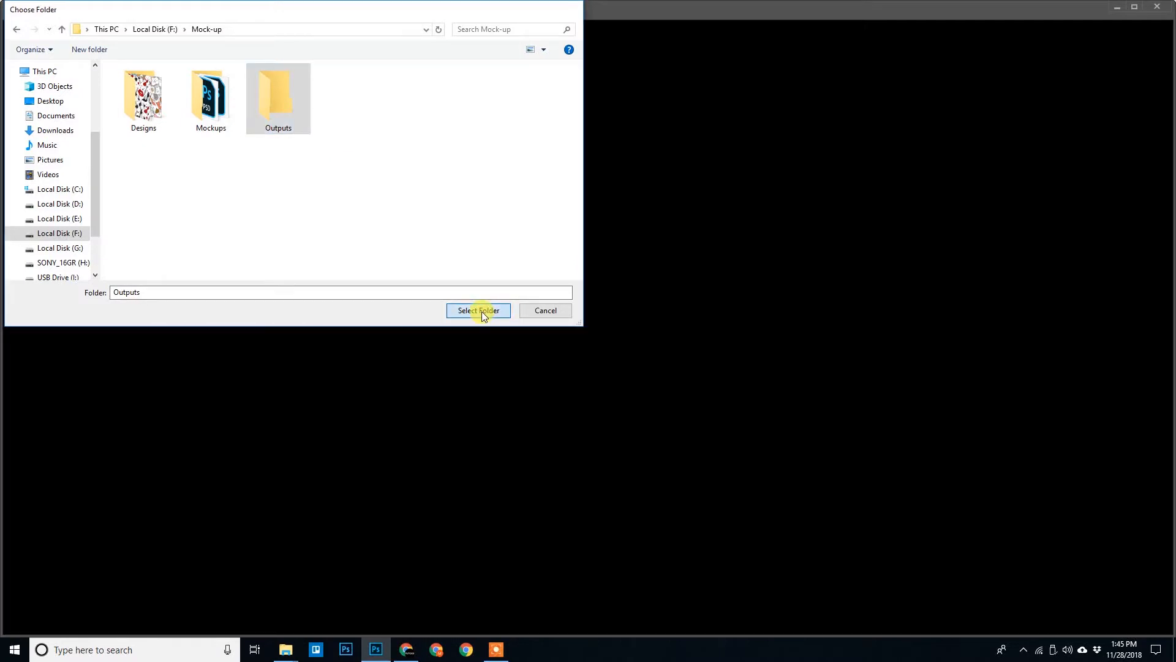
{"action": "left_click", "coordinate": [478, 310]}
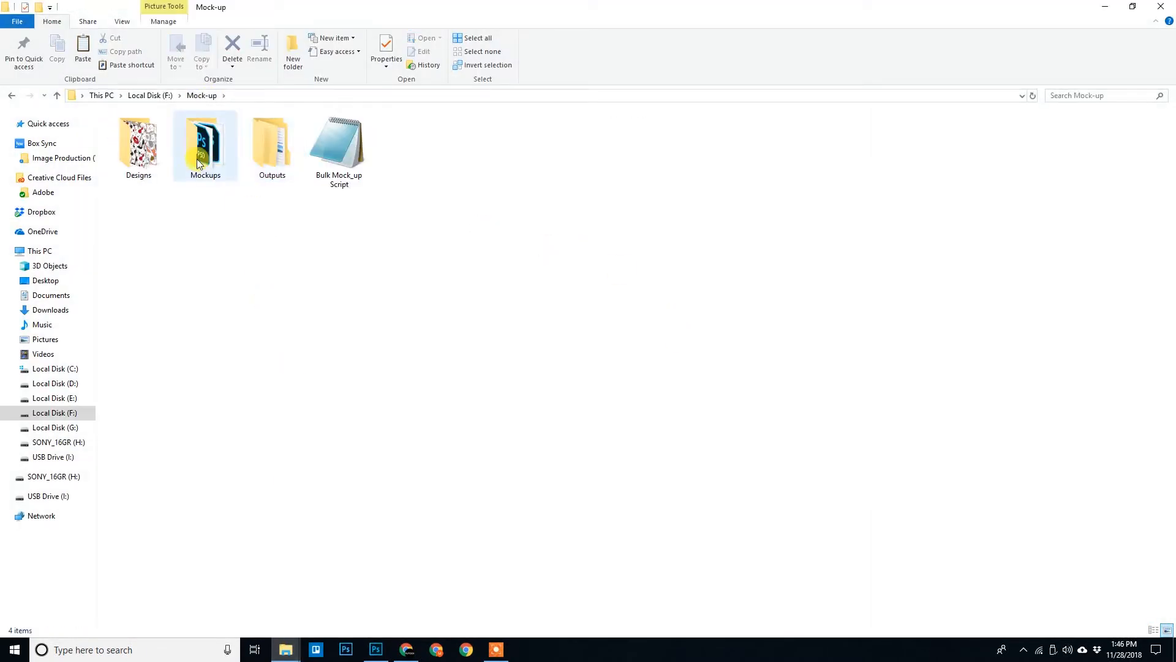
{"action": "double_click", "coordinate": [271, 143]}
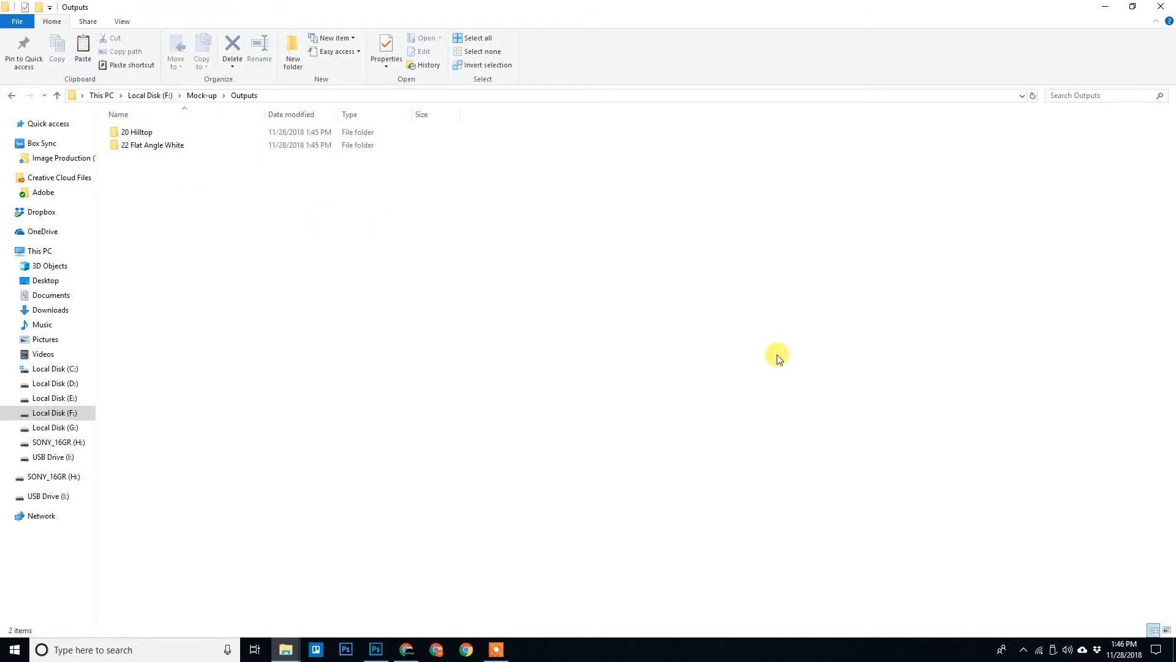
{"action": "left_click", "coordinate": [1164, 631]}
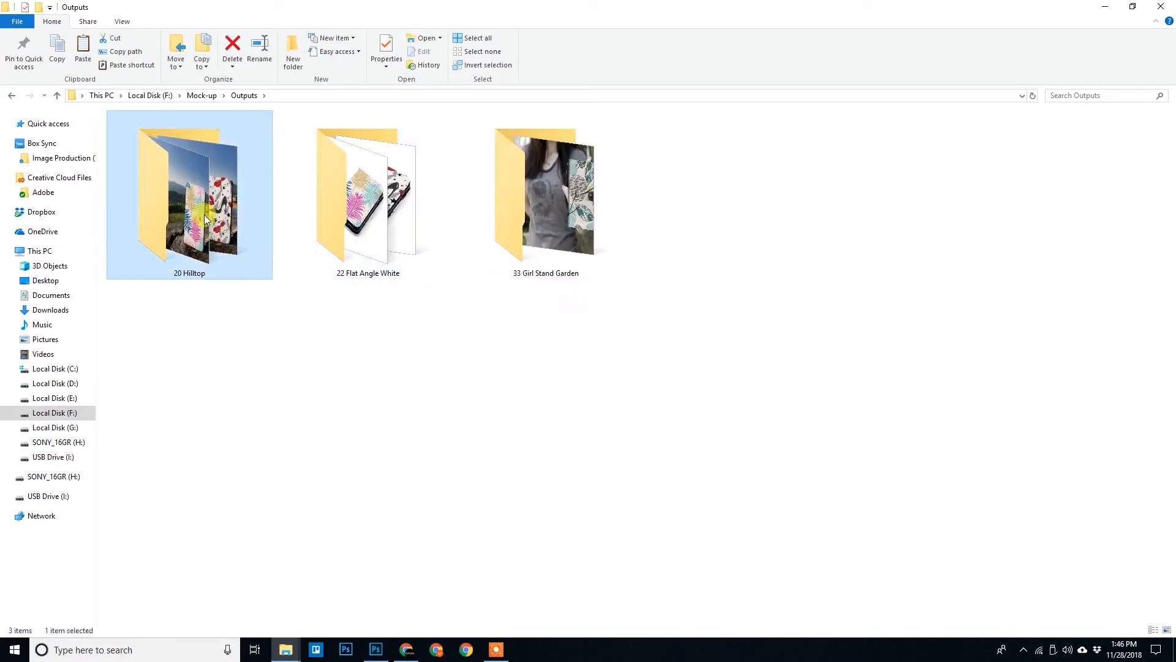
{"action": "double_click", "coordinate": [189, 195]}
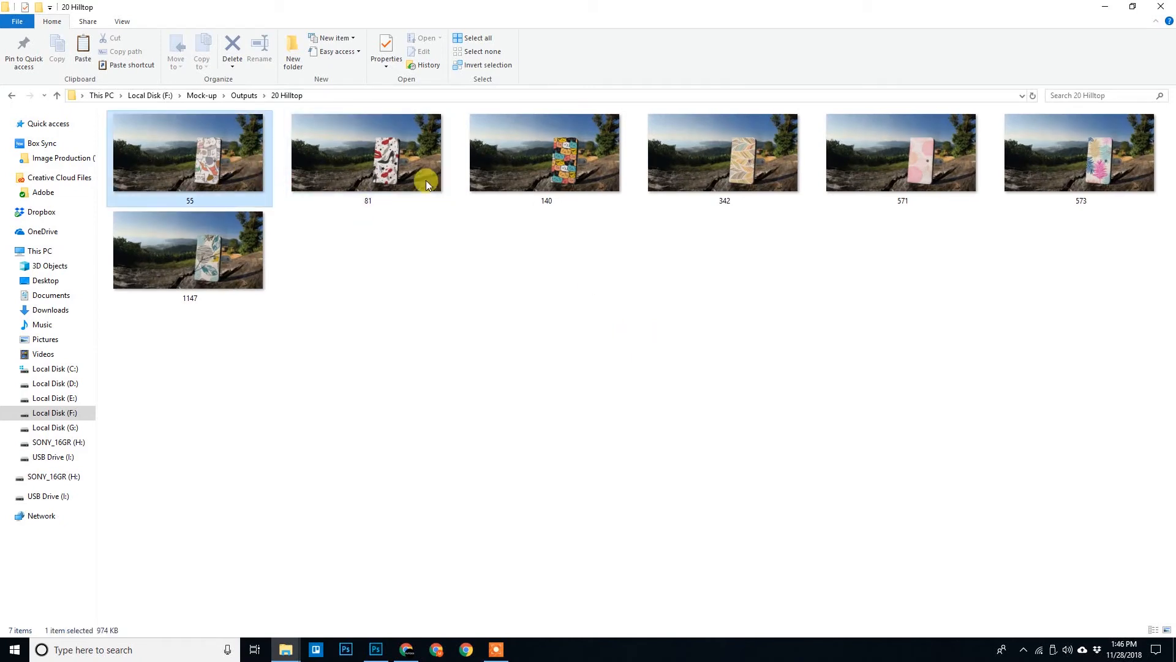
{"action": "left_click", "coordinate": [189, 250]}
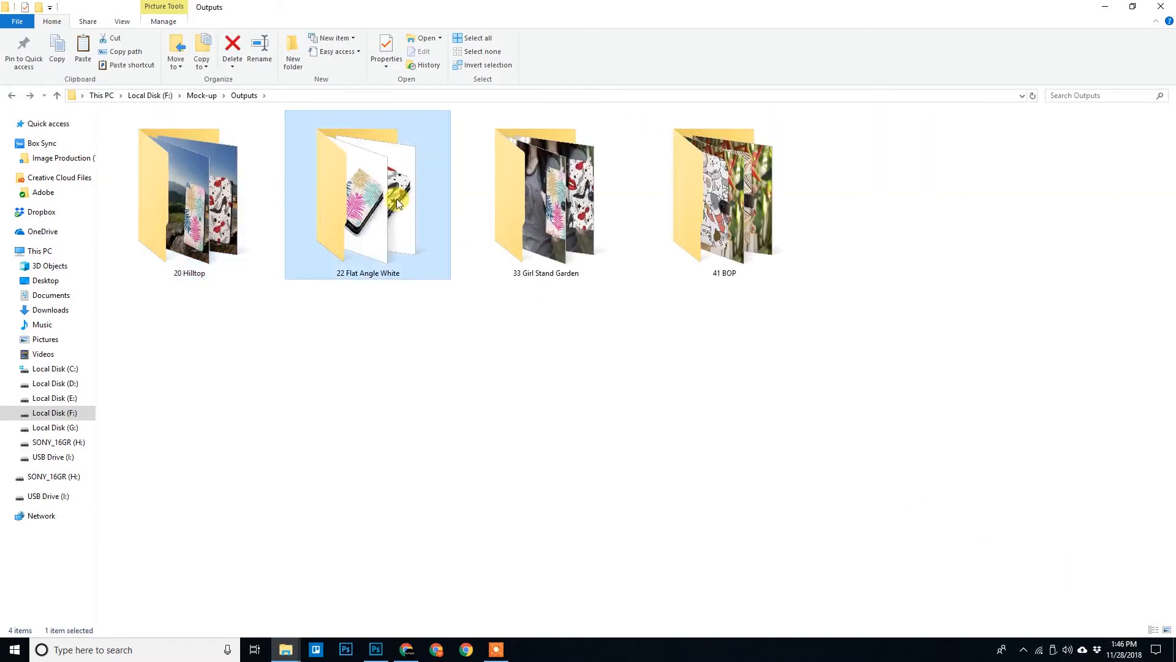
{"action": "double_click", "coordinate": [367, 195]}
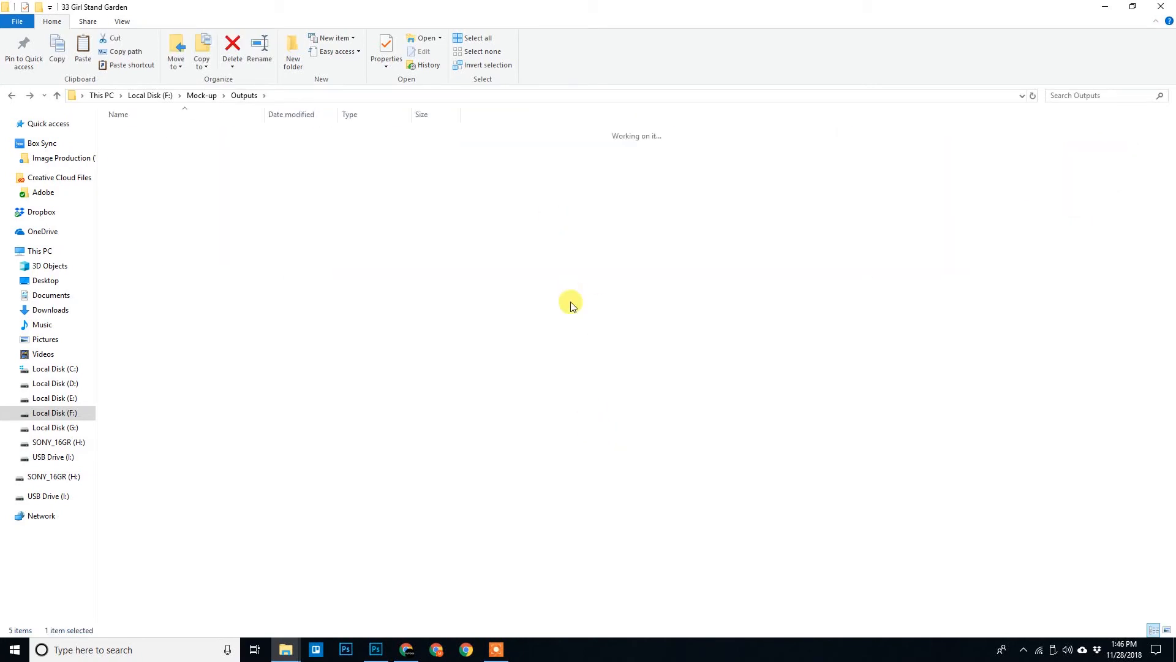
{"action": "double_click", "coordinate": [571, 304]}
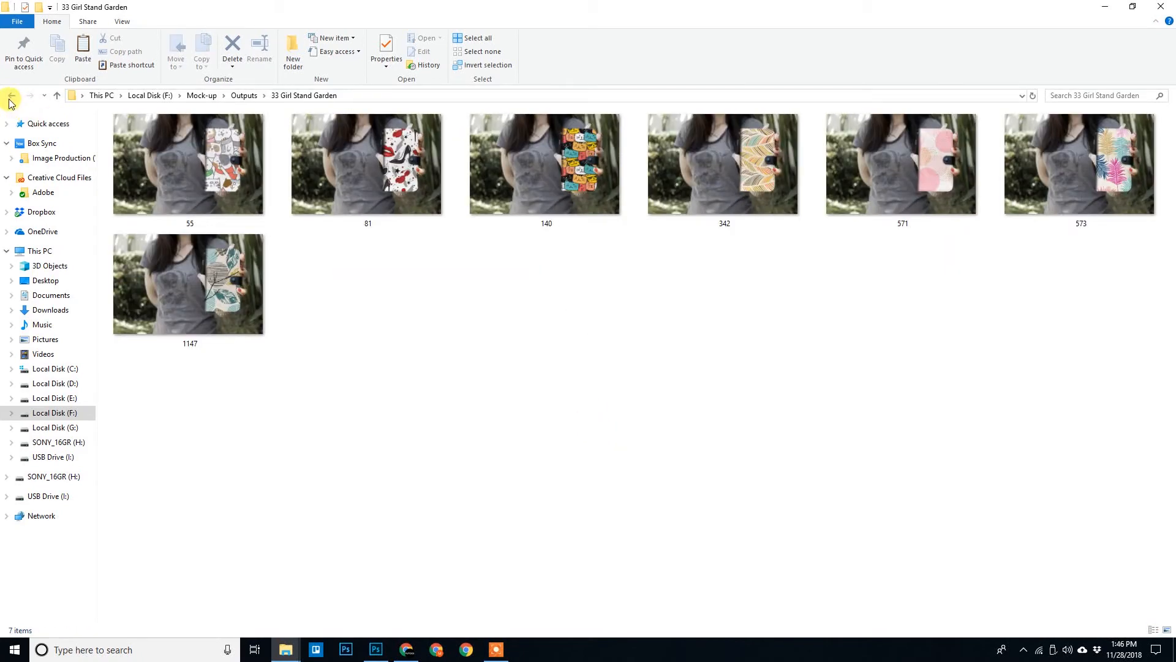
{"action": "left_click", "coordinate": [375, 649]}
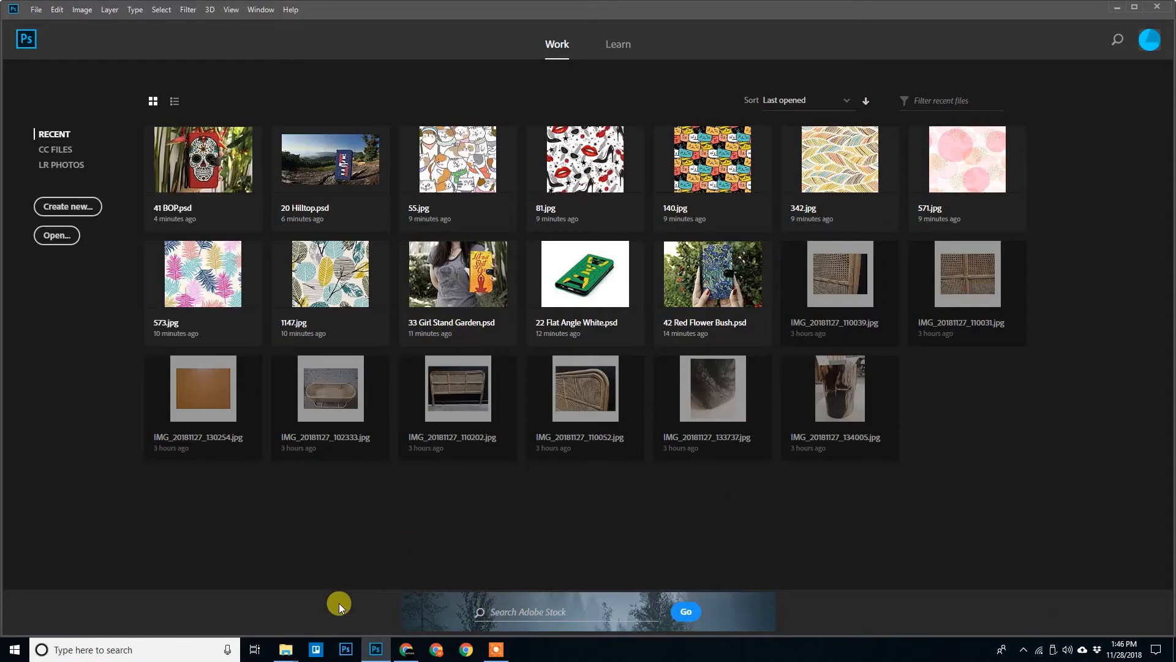
{"action": "left_click", "coordinate": [285, 649]}
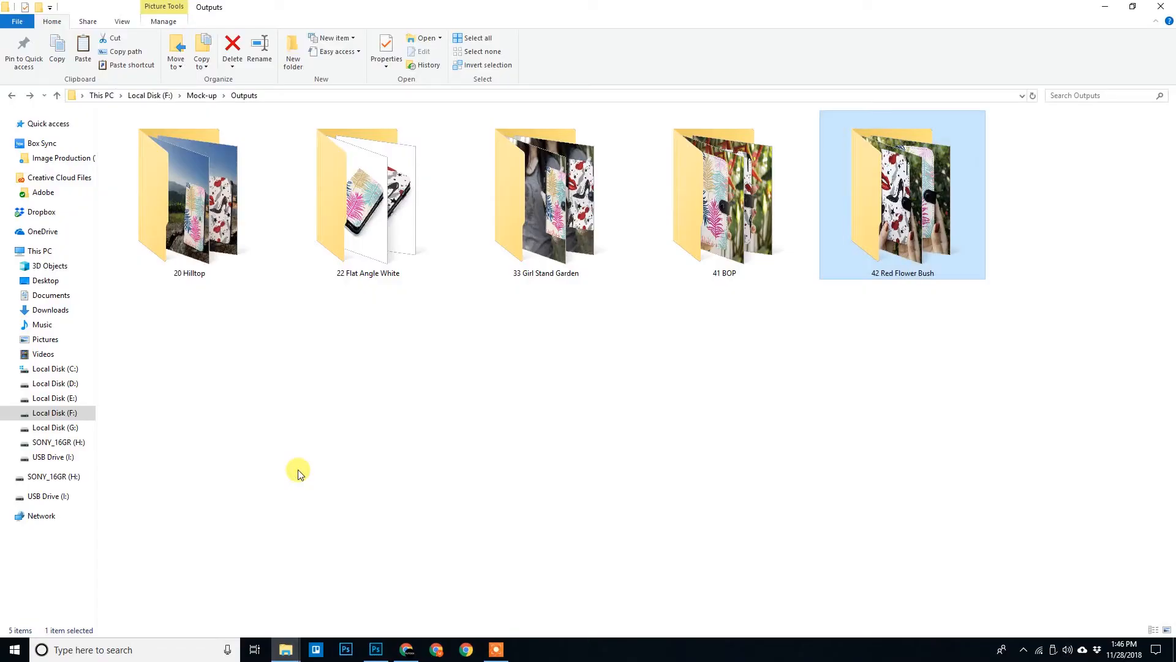
{"action": "left_click", "coordinate": [328, 429]}
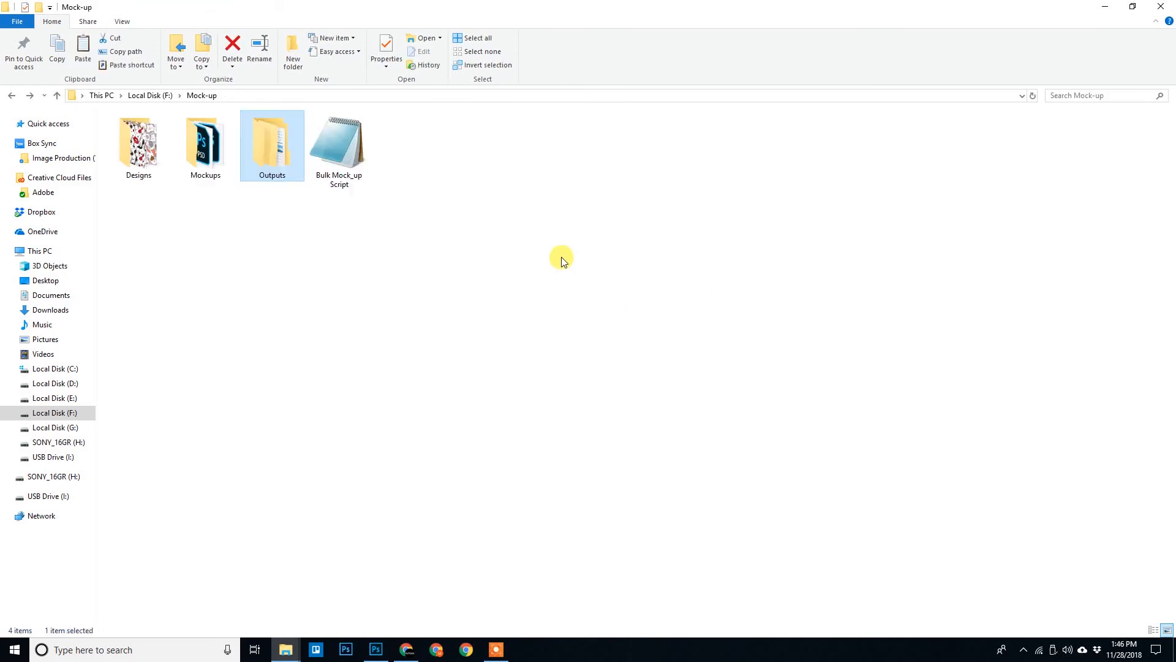
{"action": "left_click", "coordinate": [338, 143]}
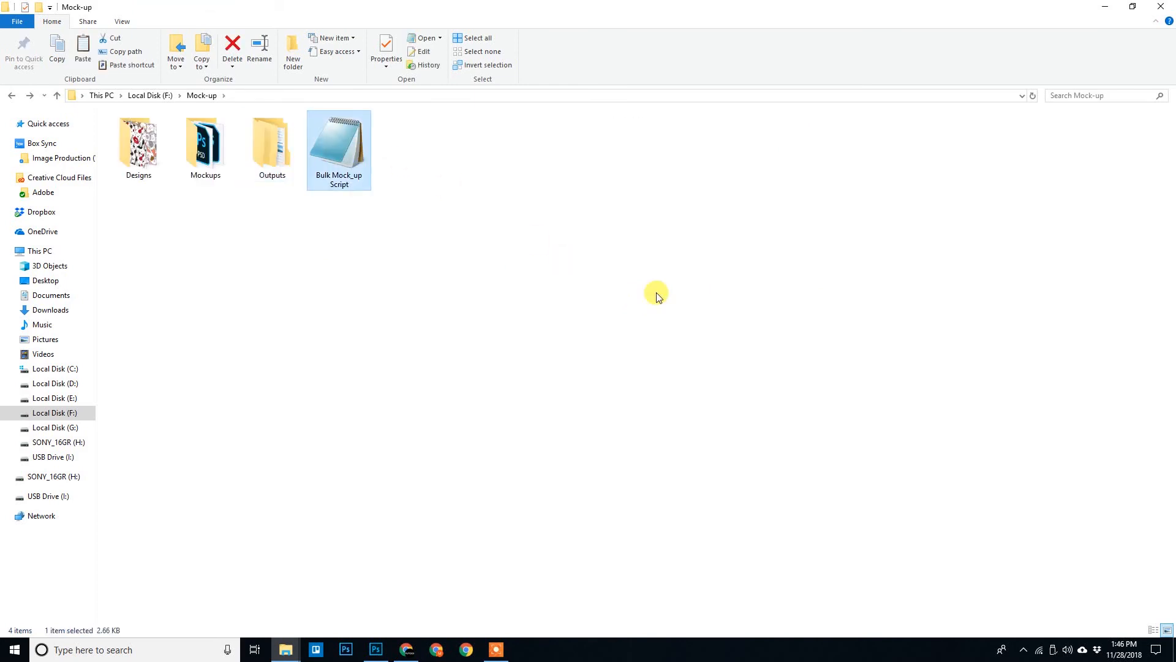